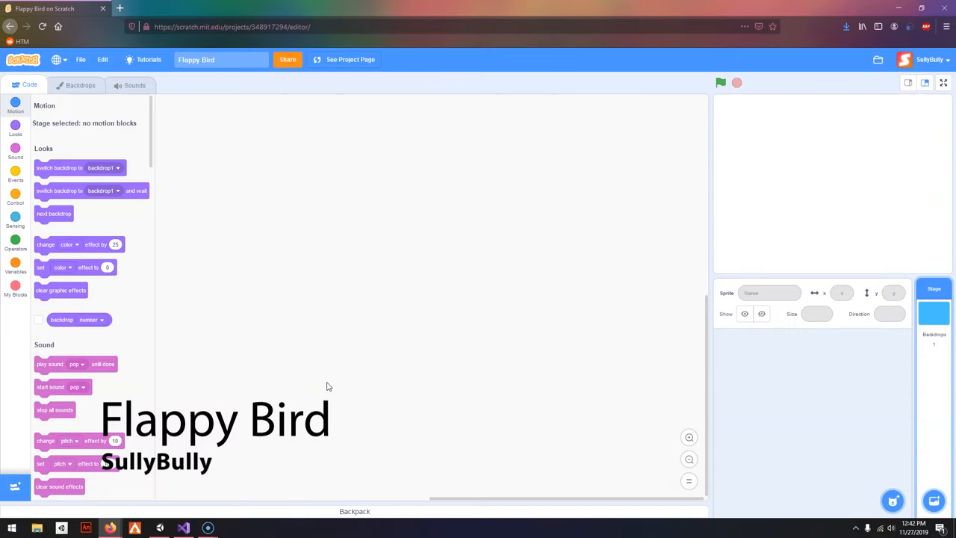
mouse_move(219, 371)
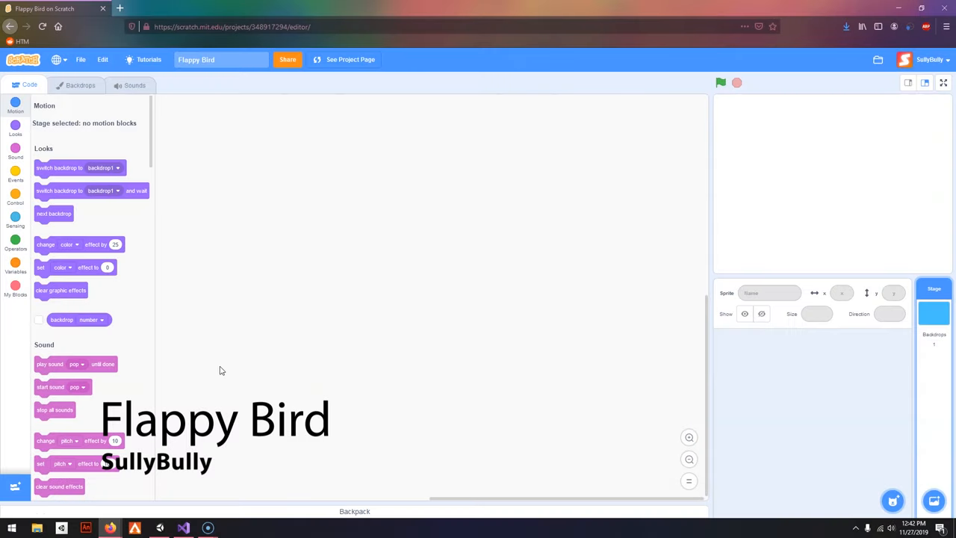
Fill the stage backdrop with a solid light sky blue colour.
click(81, 84)
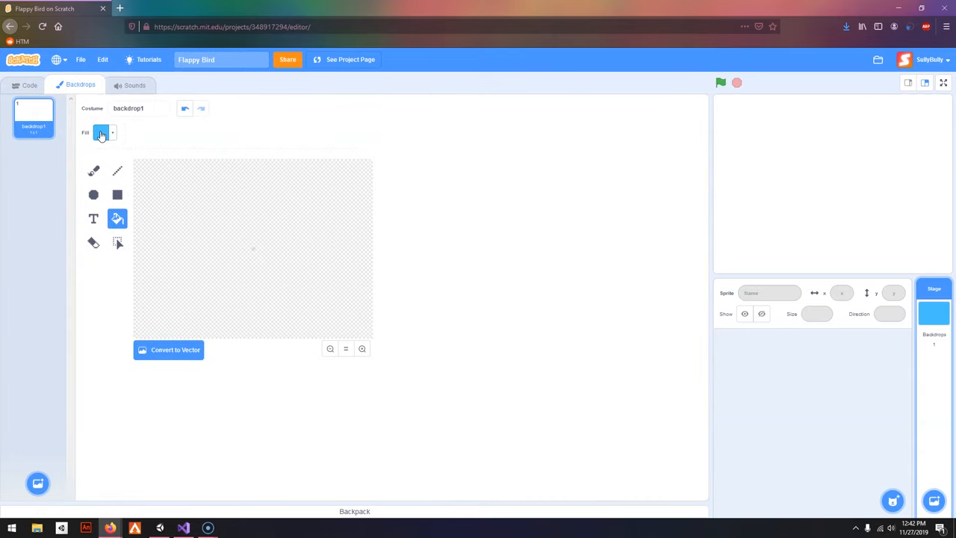
click(101, 132)
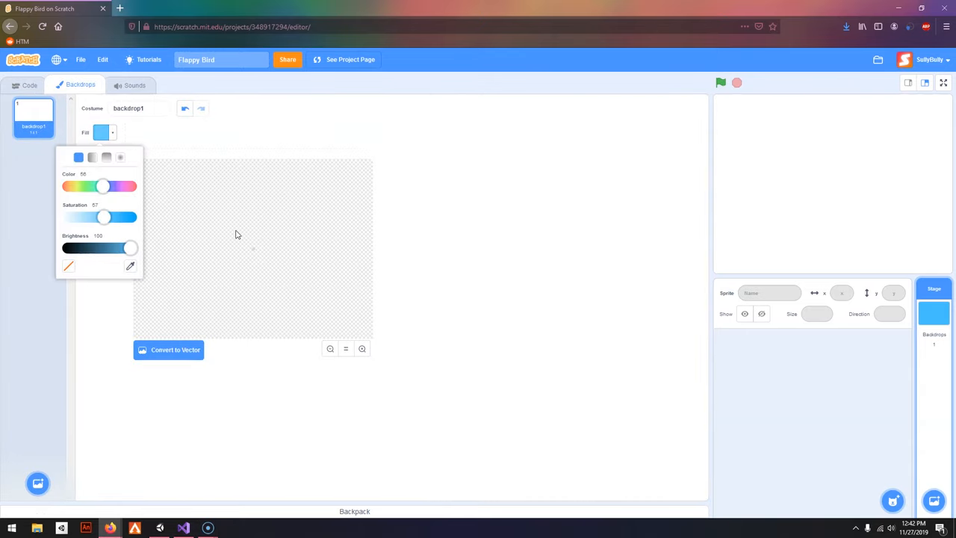
click(30, 84)
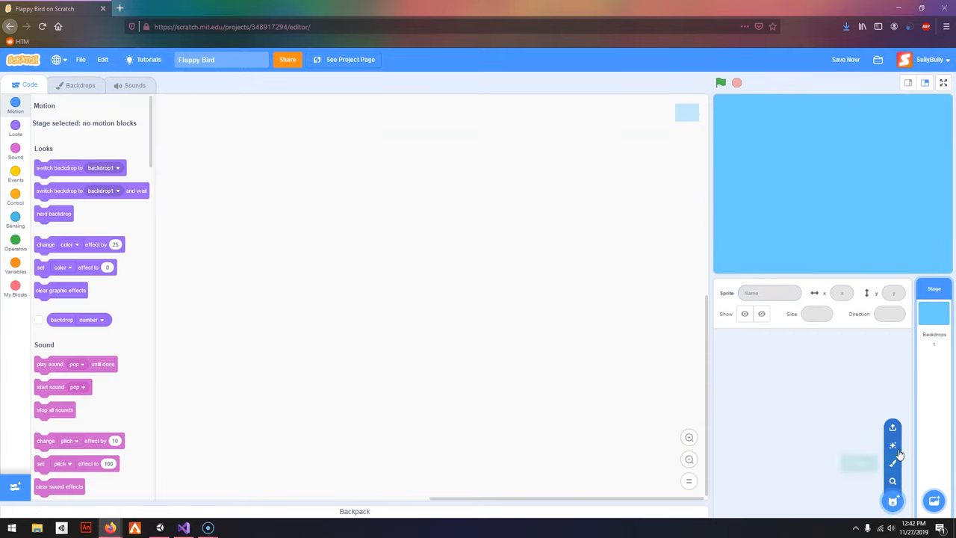
Upload the bird image file from the desktop as a new sprite.
click(894, 428)
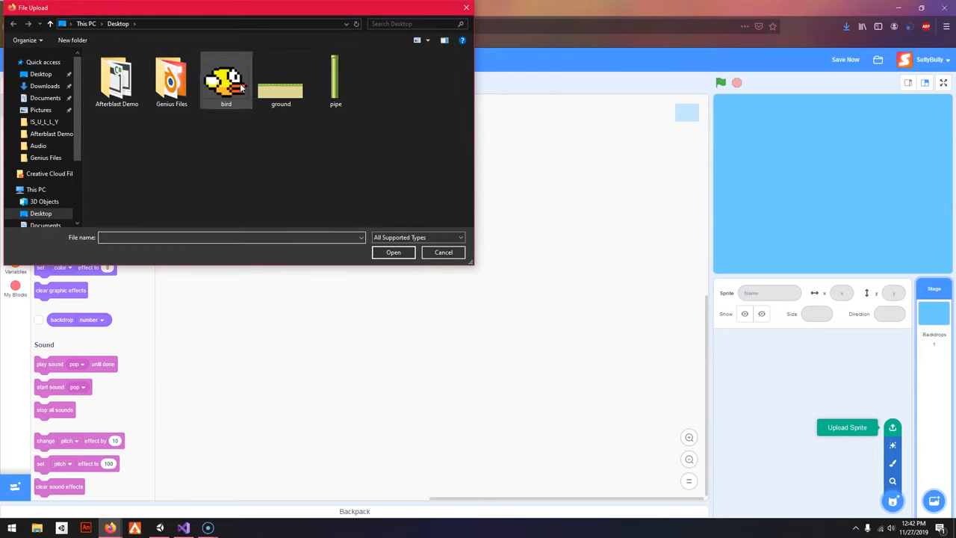
click(225, 77)
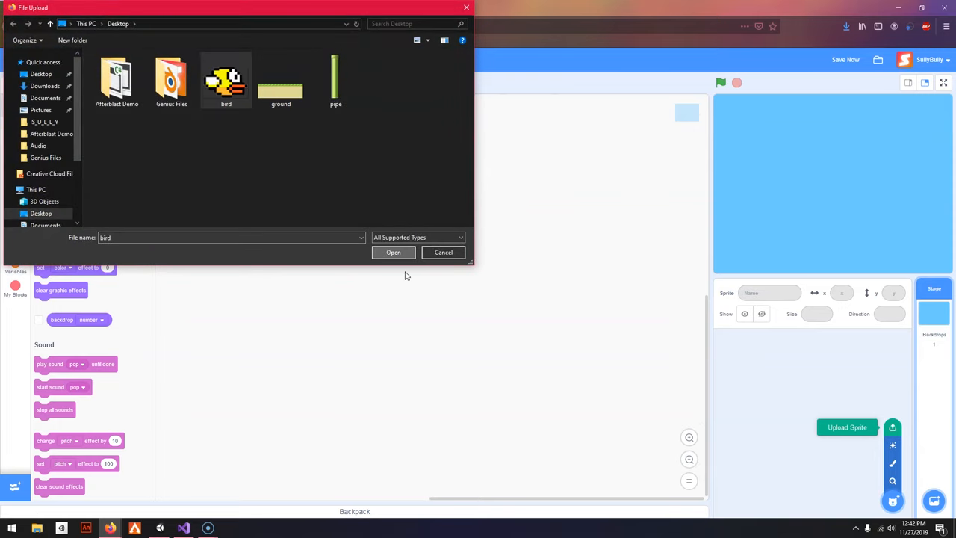
click(392, 251)
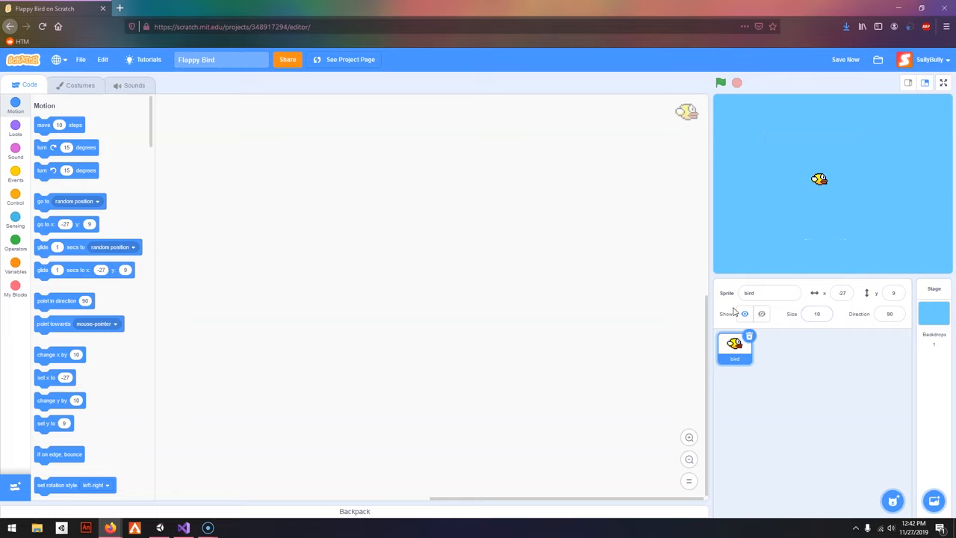
Create a 'gravity' variable for the bird sprite.
click(15, 267)
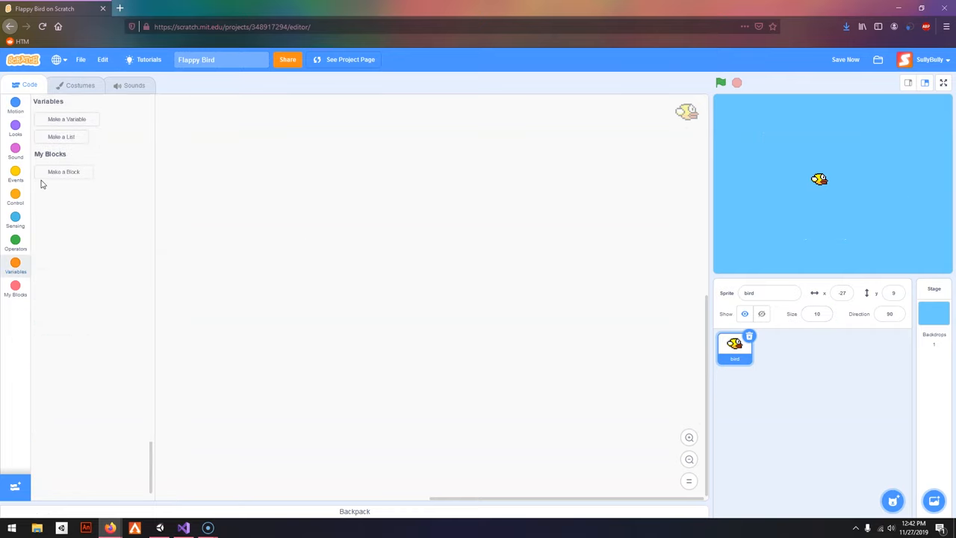
click(67, 120)
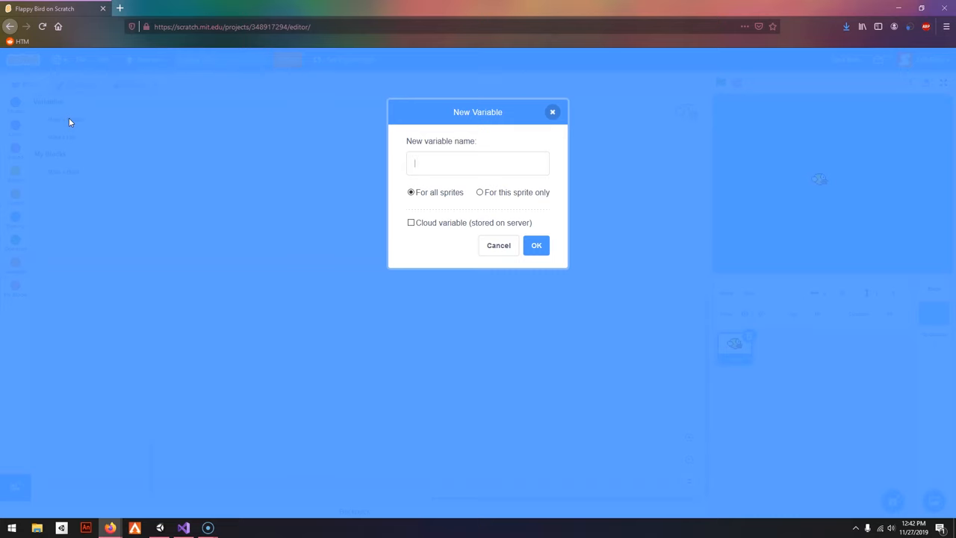
click(537, 245)
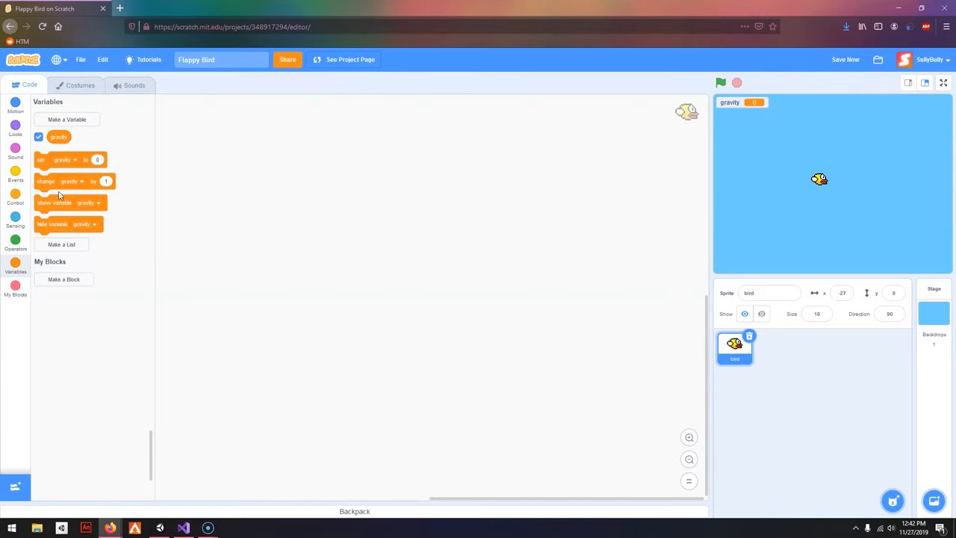
Build a green-flag script that sets gravity, goes to a start x y, and forever changes y by gravity and changes gravity.
click(15, 177)
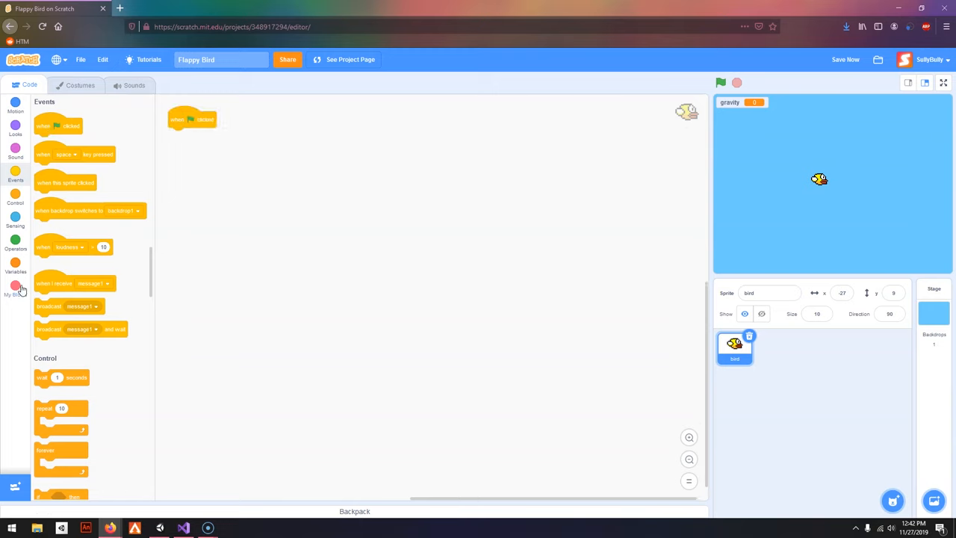
click(15, 266)
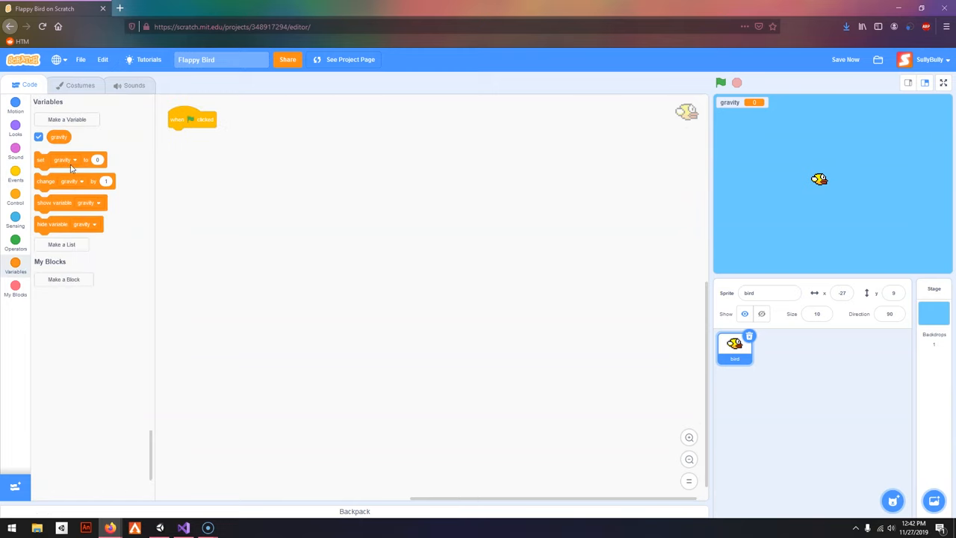
drag(67, 158, 196, 135)
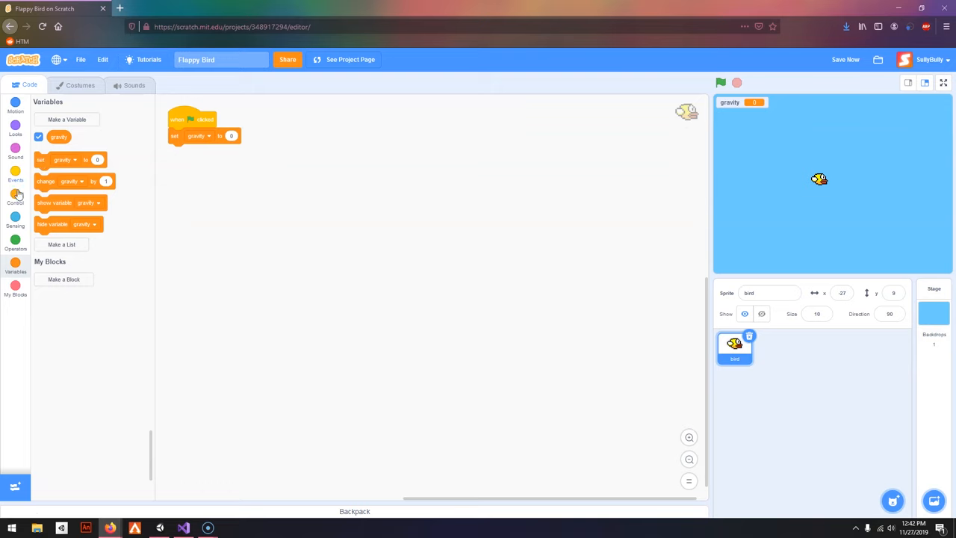
click(15, 194)
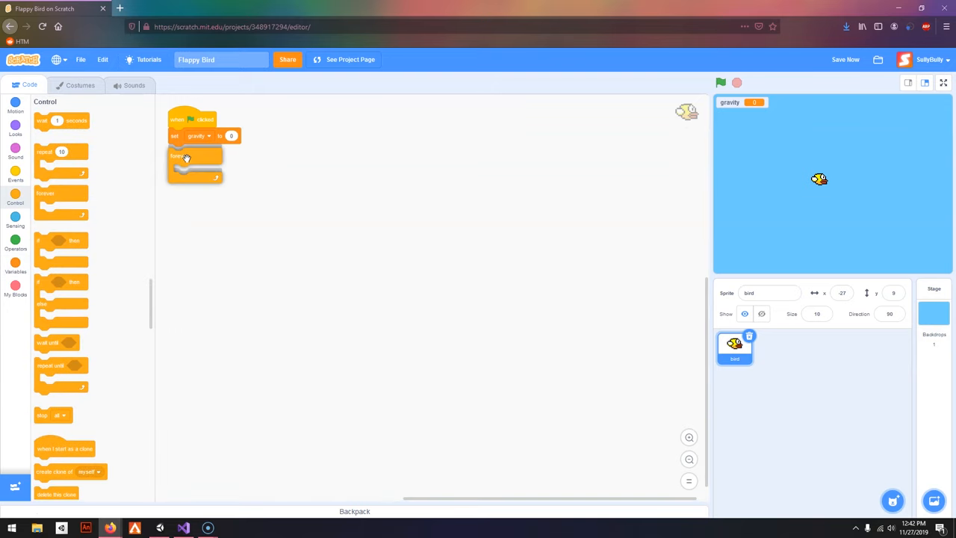
click(15, 108)
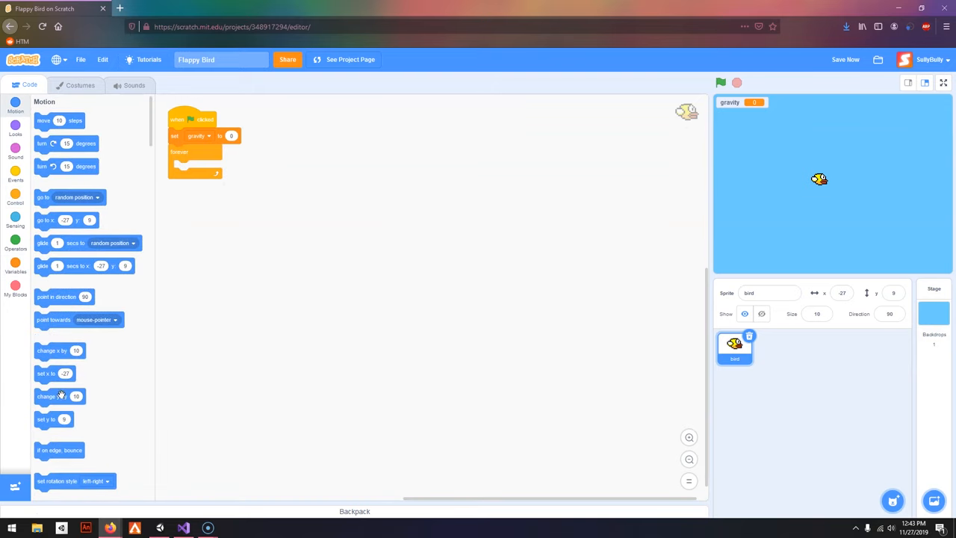
click(15, 267)
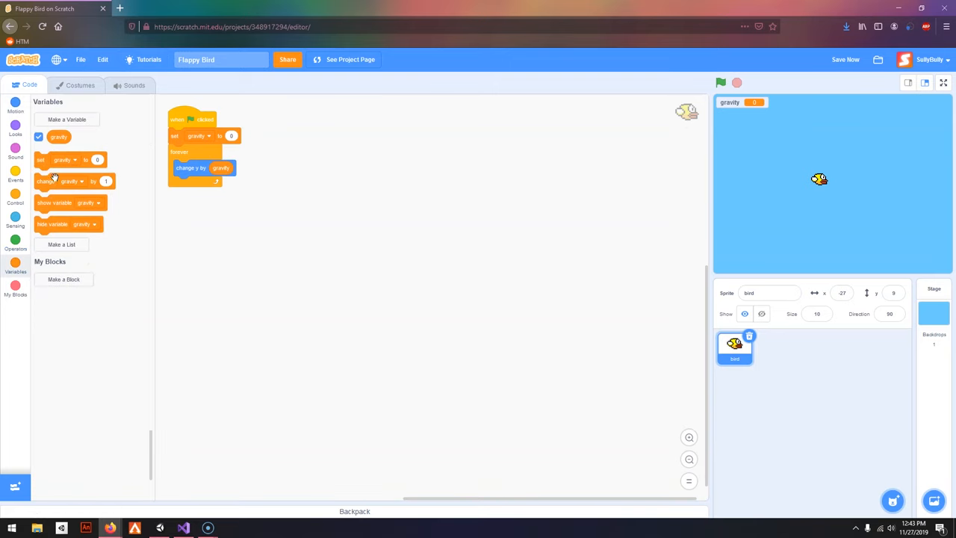
drag(63, 181, 210, 185)
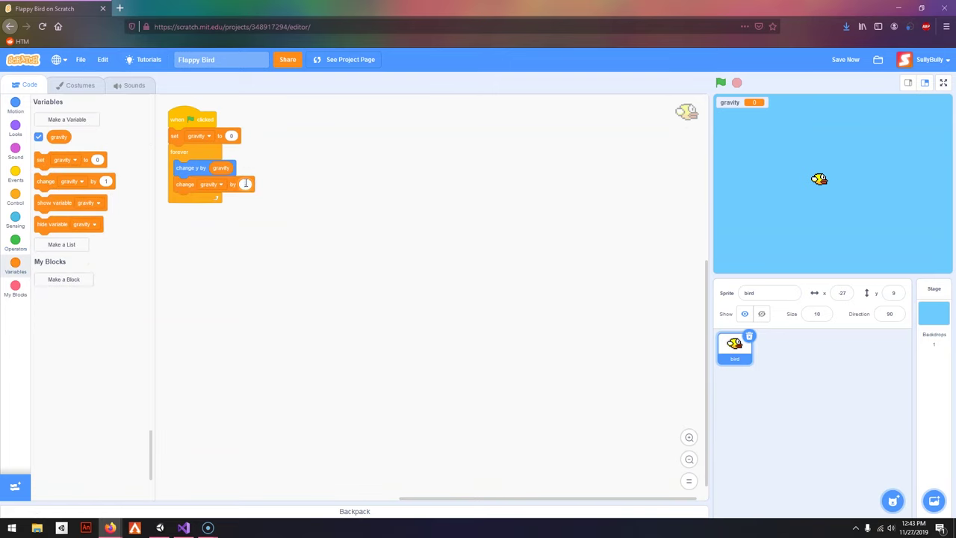
click(15, 107)
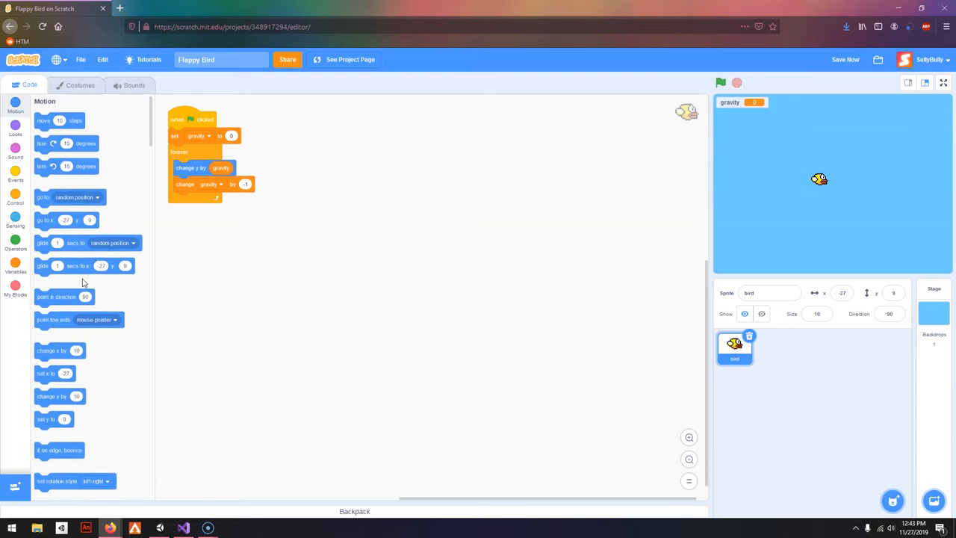
drag(45, 220, 202, 146)
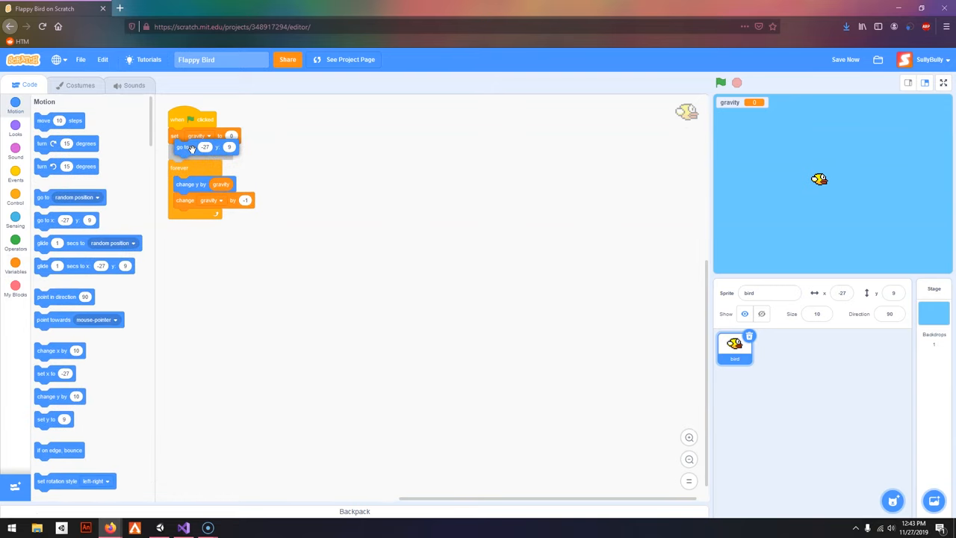
Run the game to check the bird falls, then stop it.
click(720, 82)
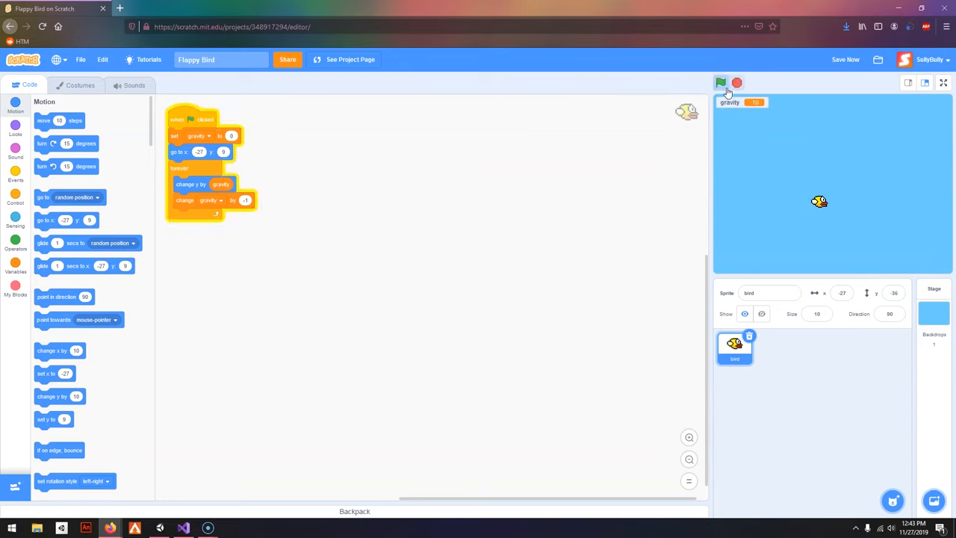
click(720, 82)
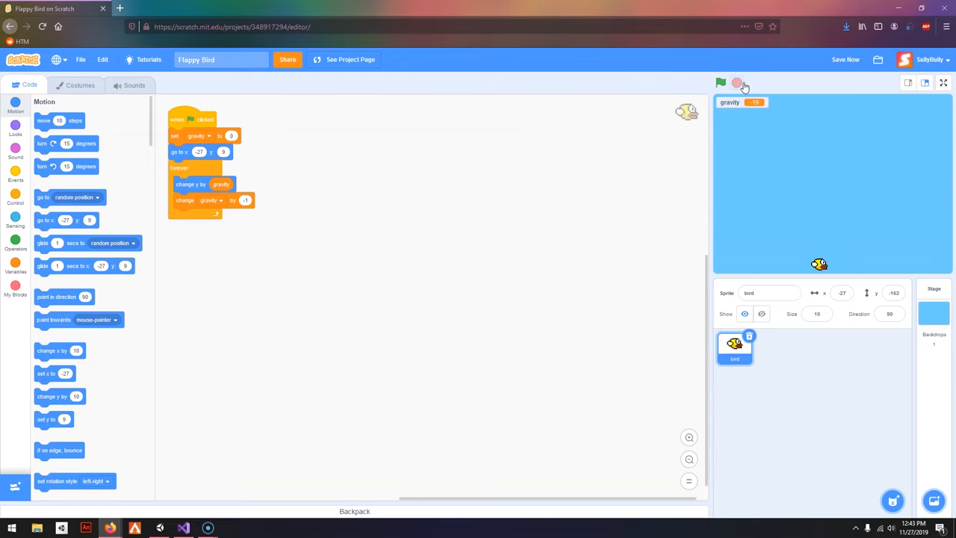
click(15, 203)
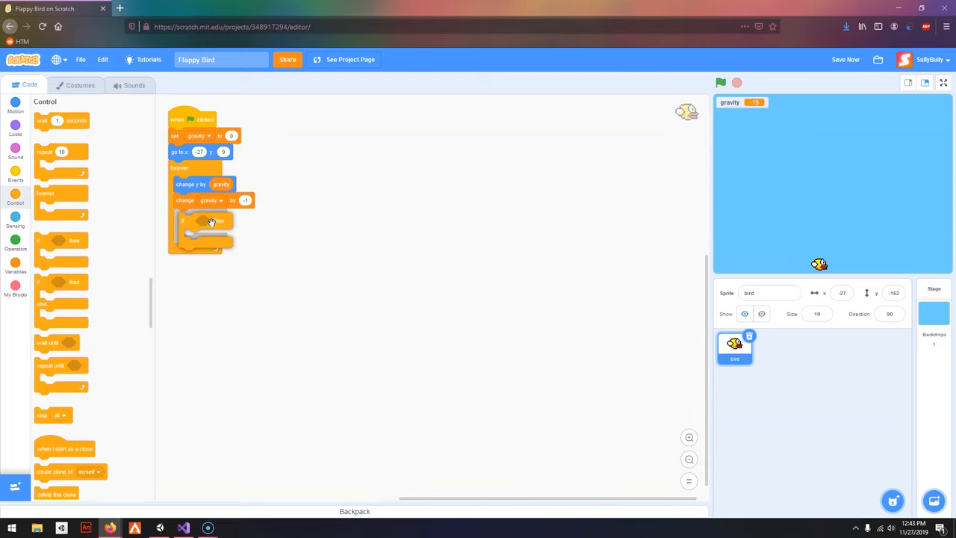
Inside the forever loop, set gravity to 10 whenever the space key is pressed, and test it.
click(14, 226)
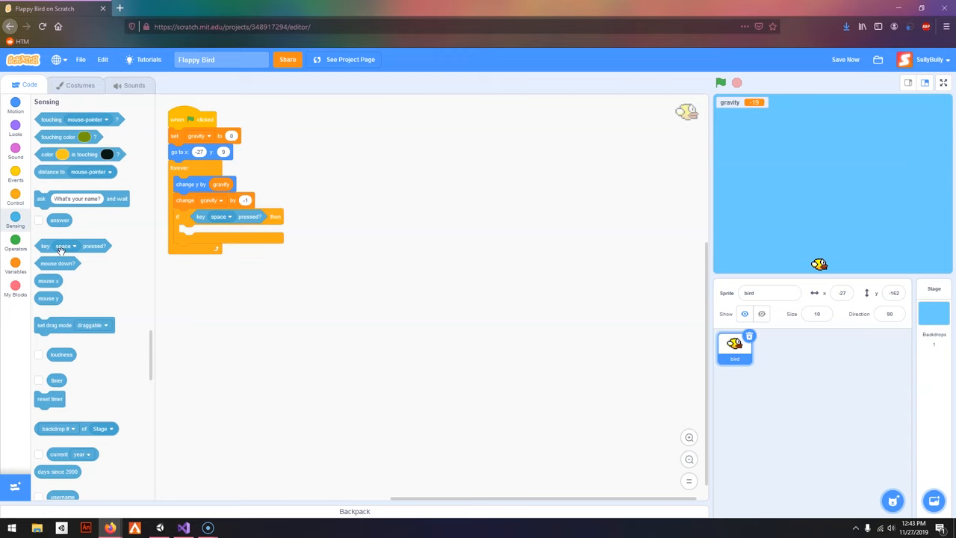
click(15, 266)
text(10)
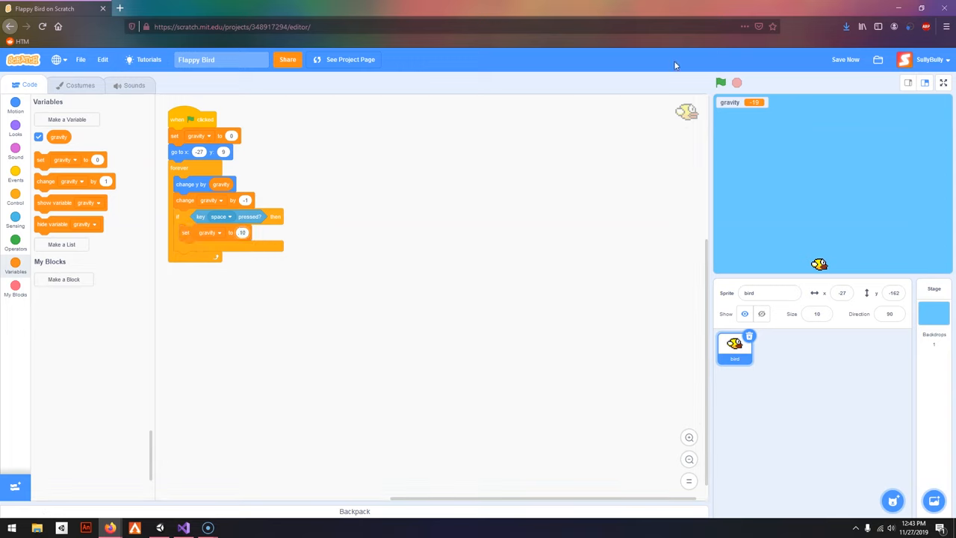
click(721, 83)
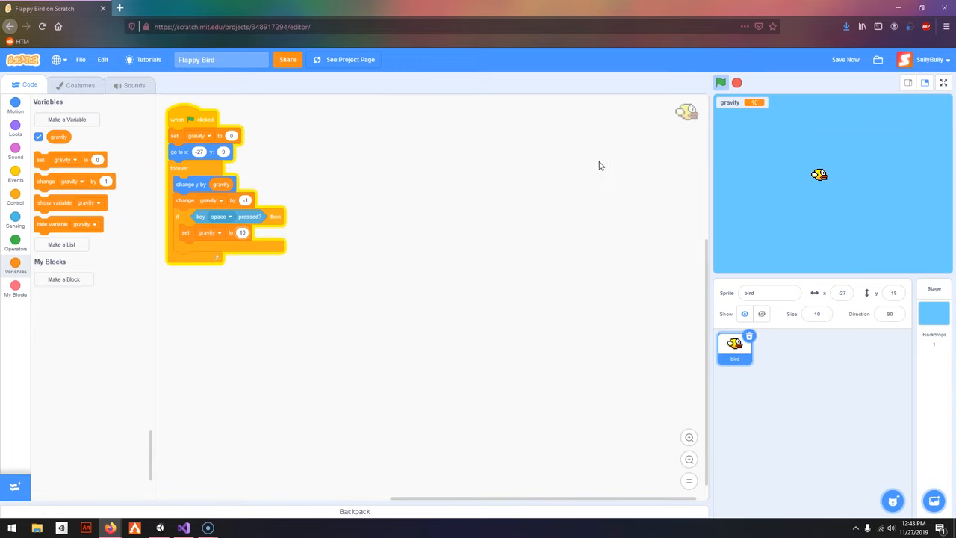
click(720, 82)
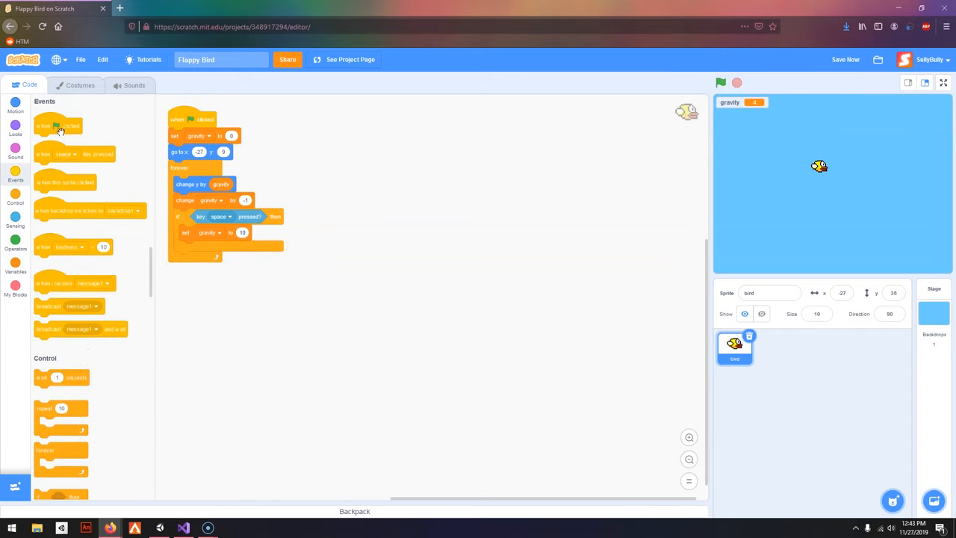
Move the flap check to its own green-flag script that waits until space is released, start the bird at x -200, and test.
drag(58, 126, 321, 148)
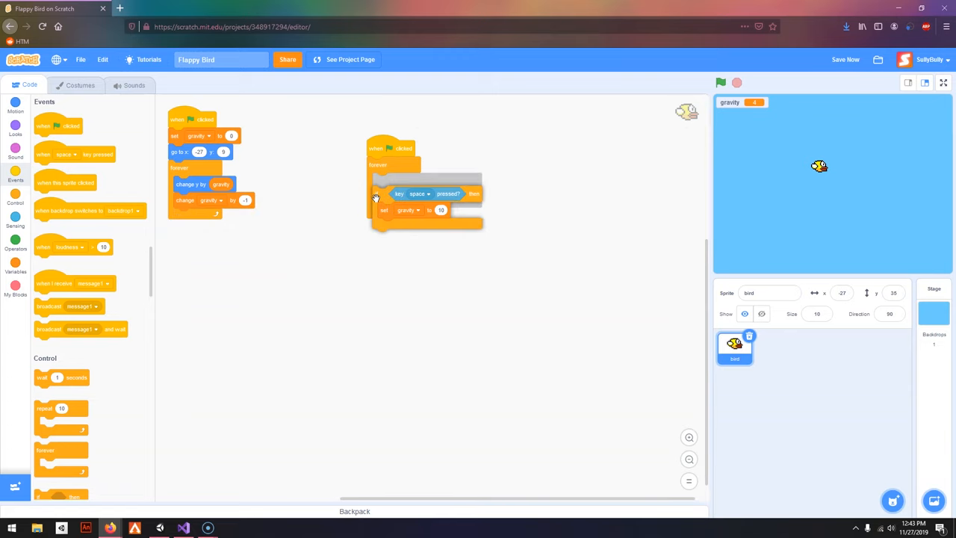
scroll(down, 3)
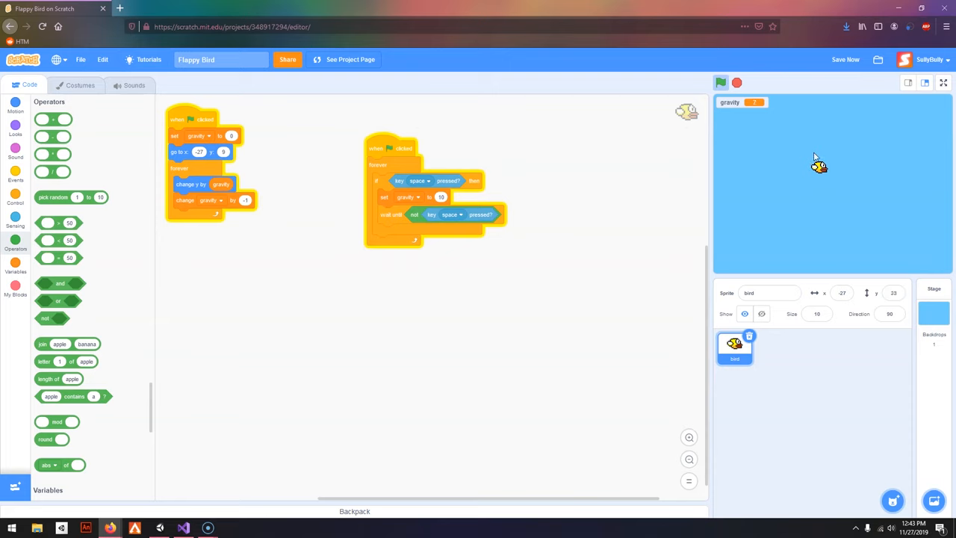
click(737, 84)
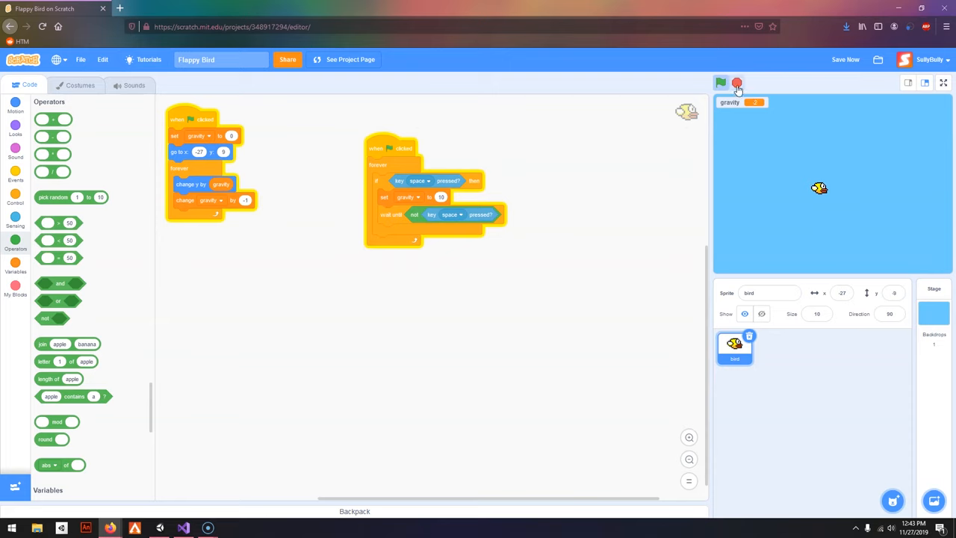
click(720, 82)
text(-200)
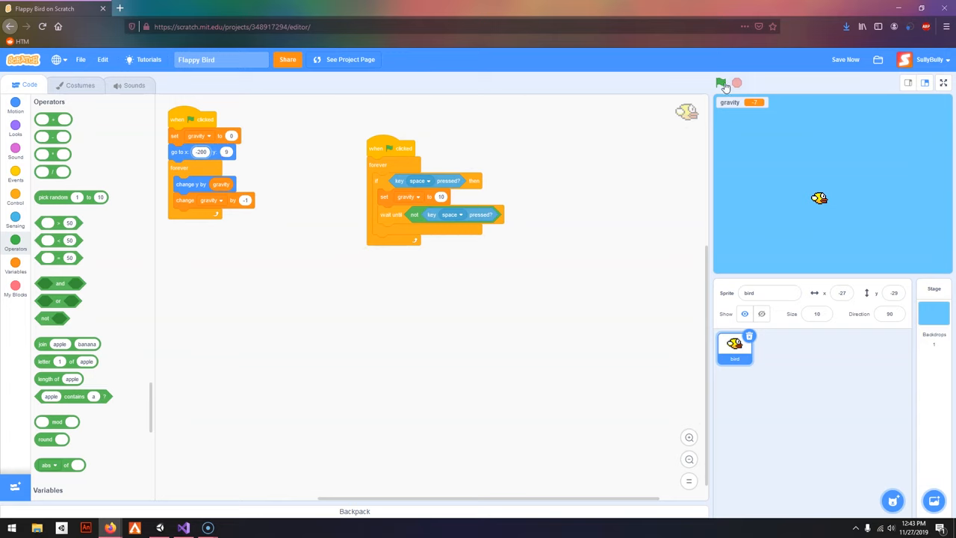
click(720, 82)
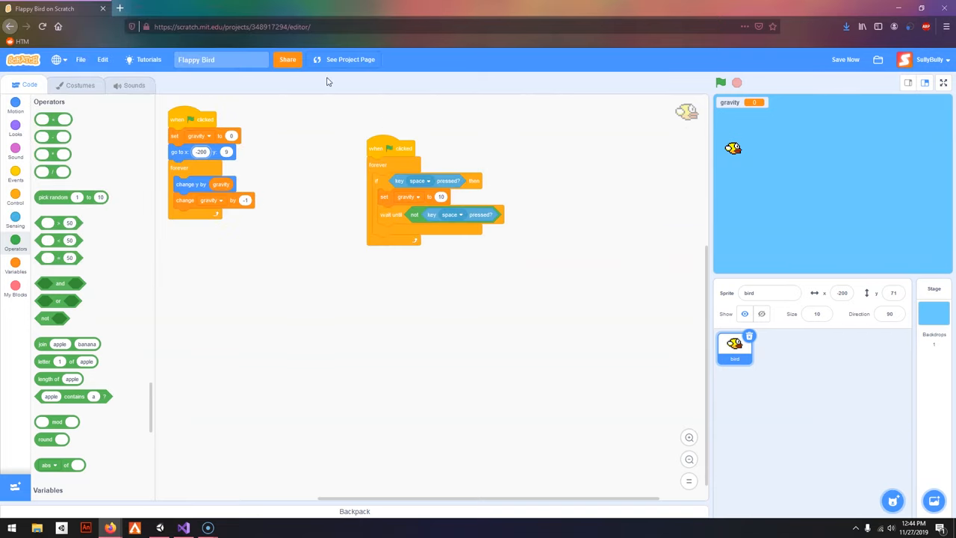
Redraw the pipe costume in vector mode as a top and bottom pipe pair with a gap.
click(81, 84)
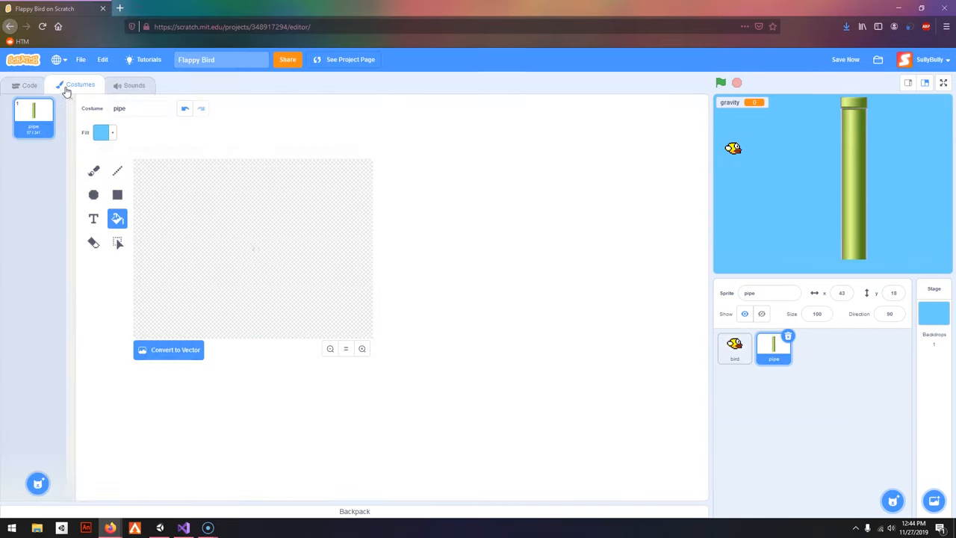
click(167, 349)
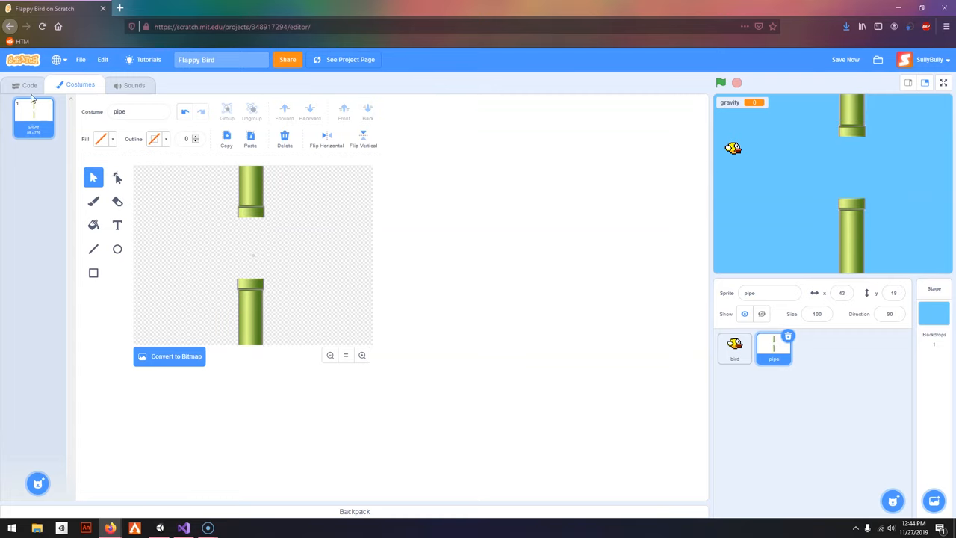
click(30, 83)
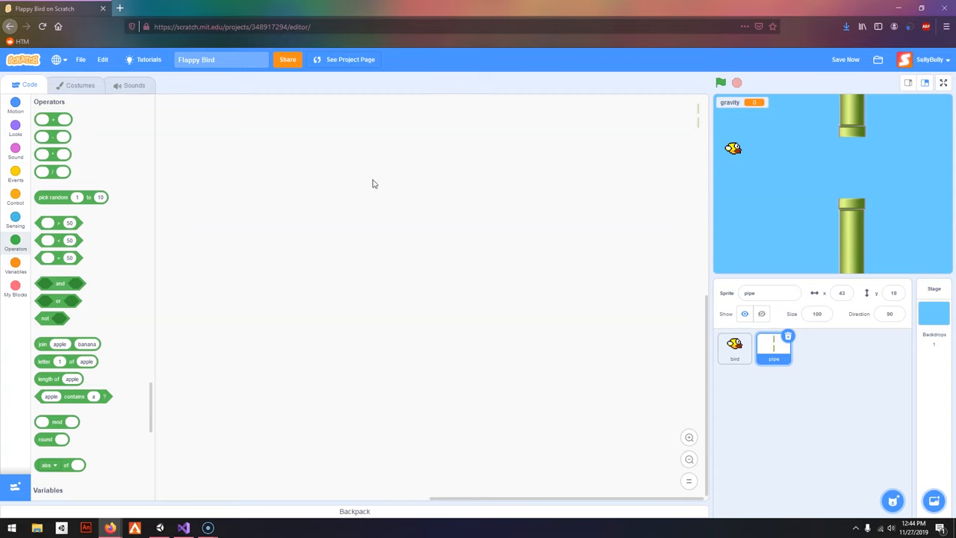
Script each pipe clone to show, go to x 240, repeat moving left until x position < -240, then delete itself.
click(15, 177)
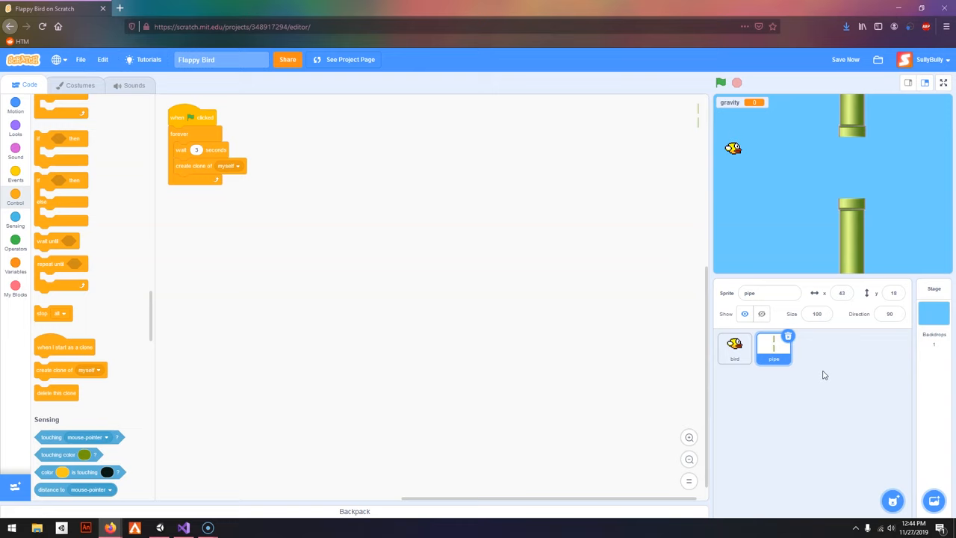
drag(65, 347, 138, 302)
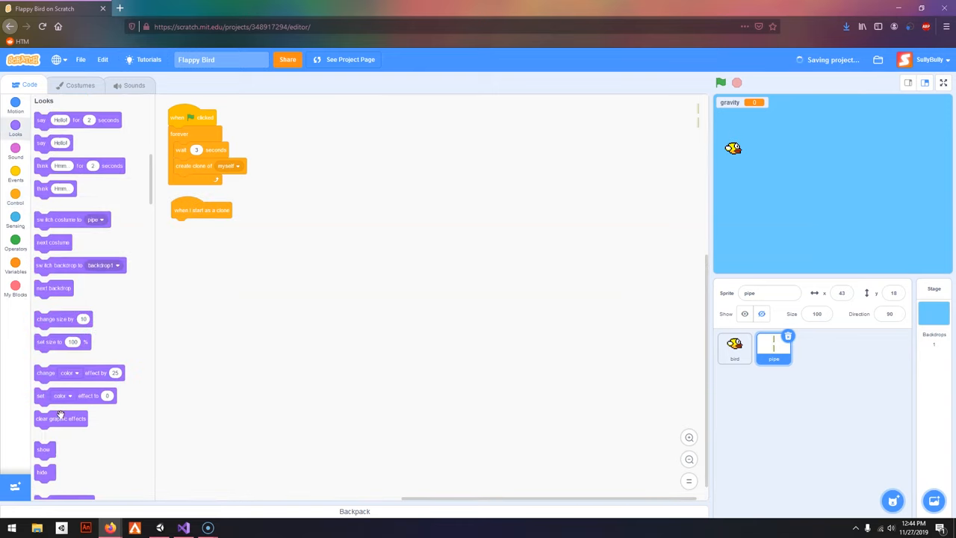
click(15, 111)
text(0)
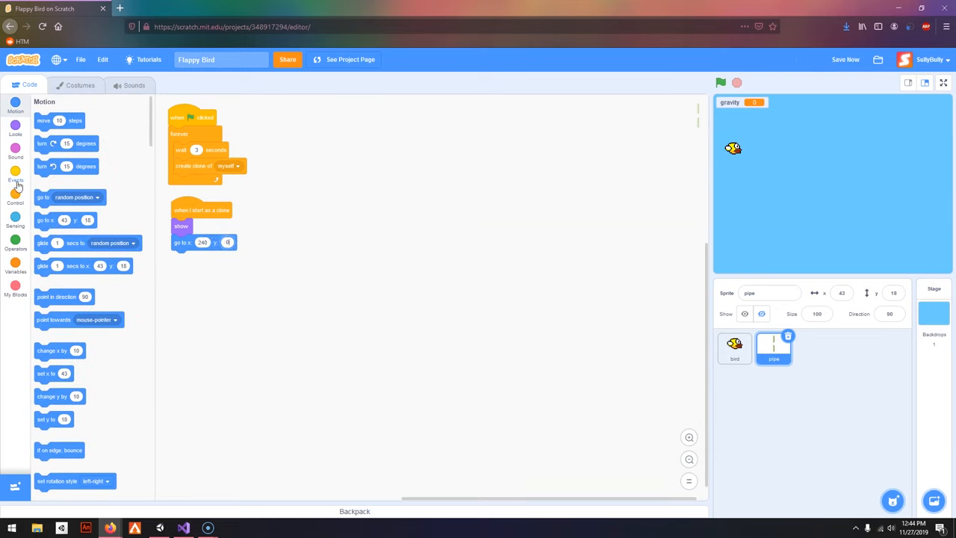
click(15, 193)
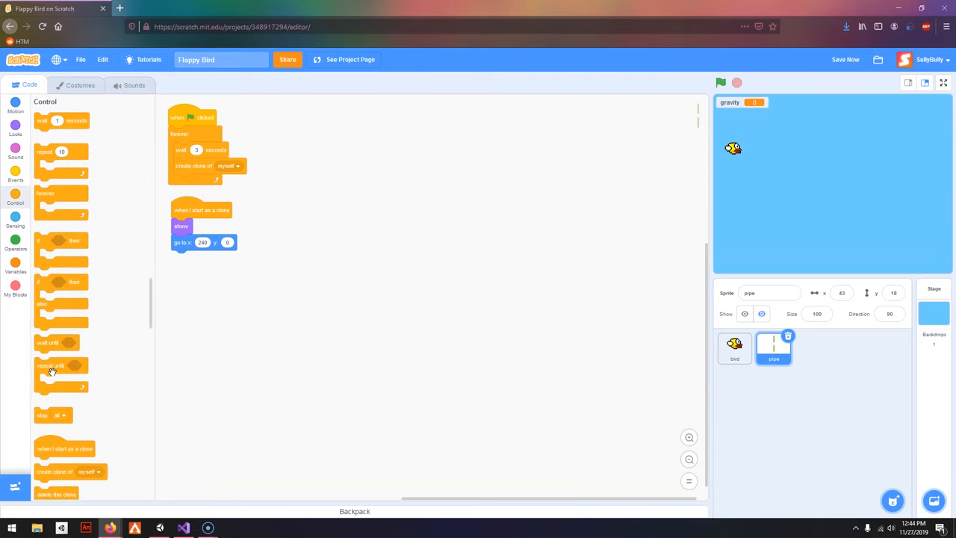
click(15, 241)
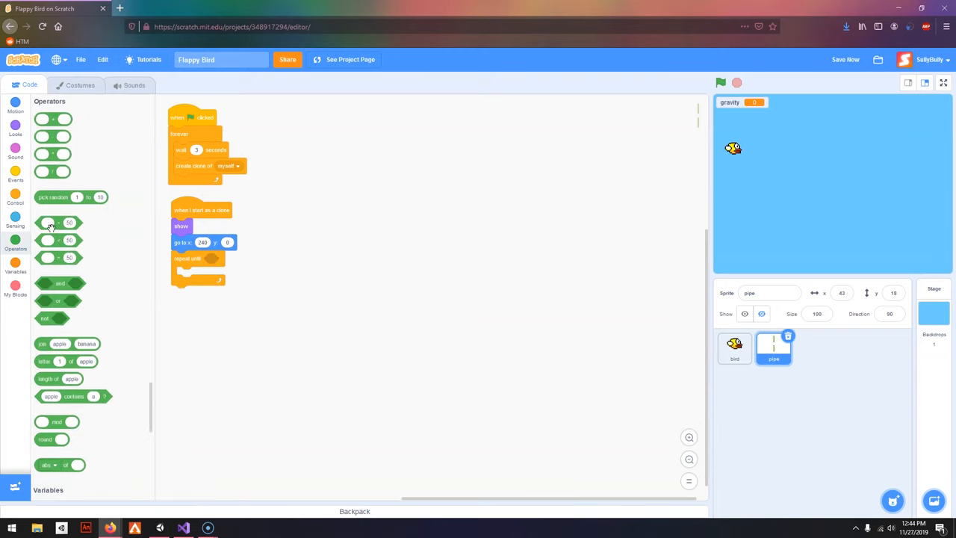
drag(53, 223, 217, 259)
text(-240)
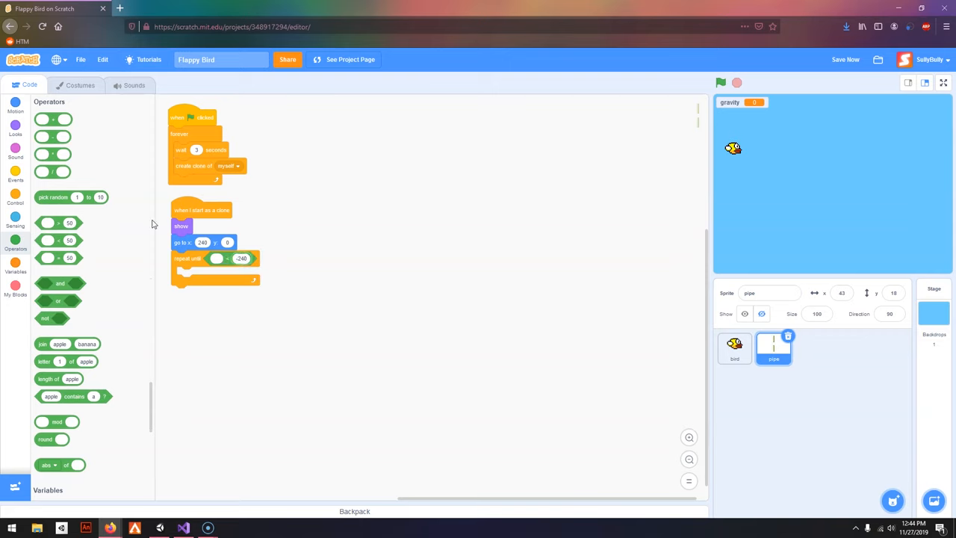
click(15, 112)
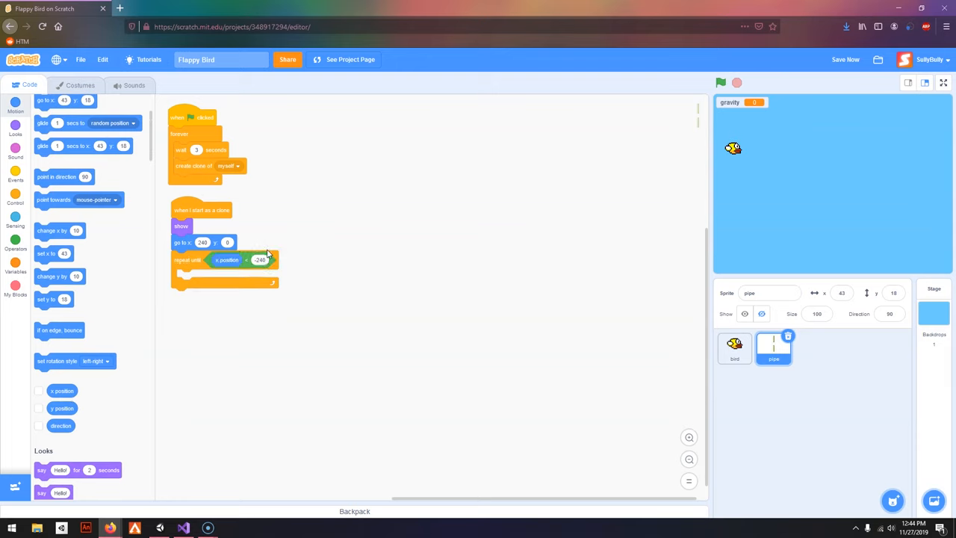
drag(57, 230, 185, 266)
text(-5)
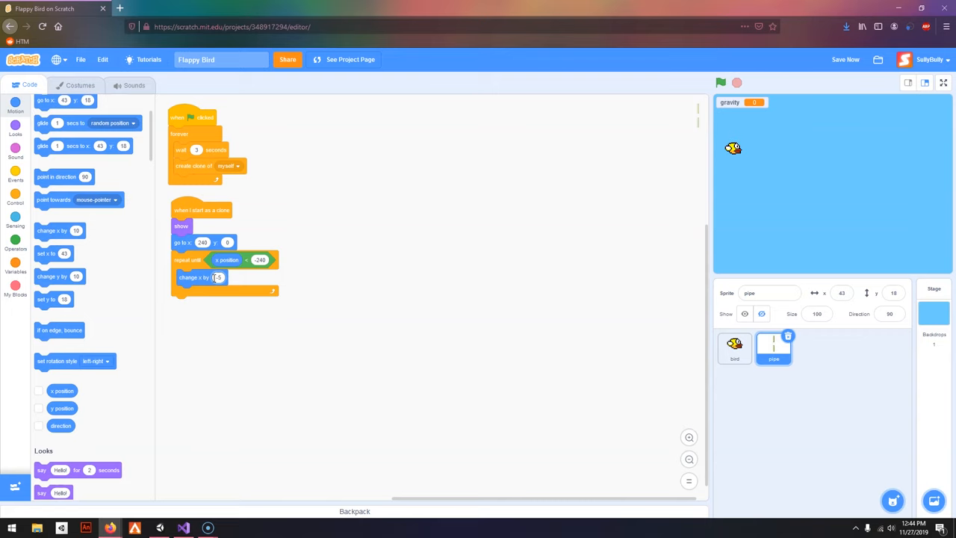
click(15, 197)
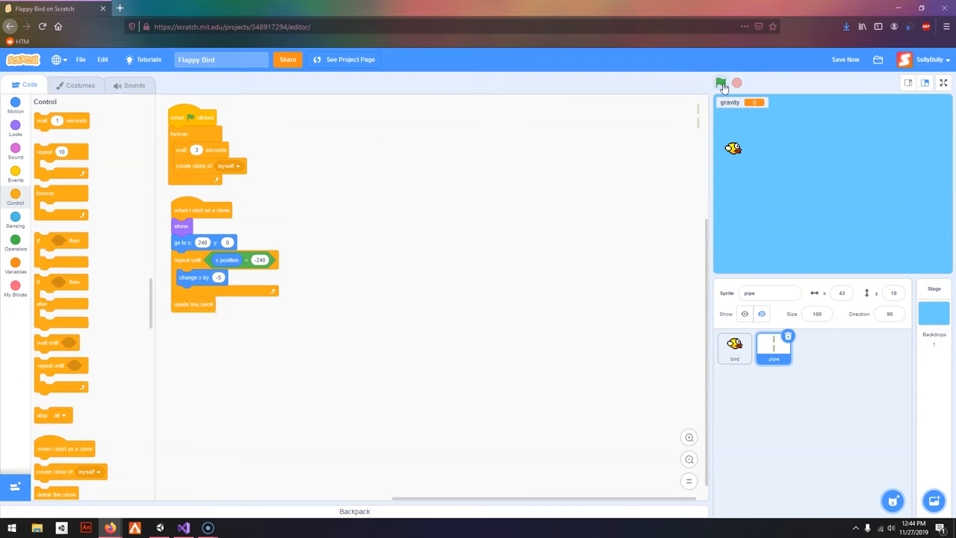
Test the pipe spawning, reorder blocks and test again.
click(720, 82)
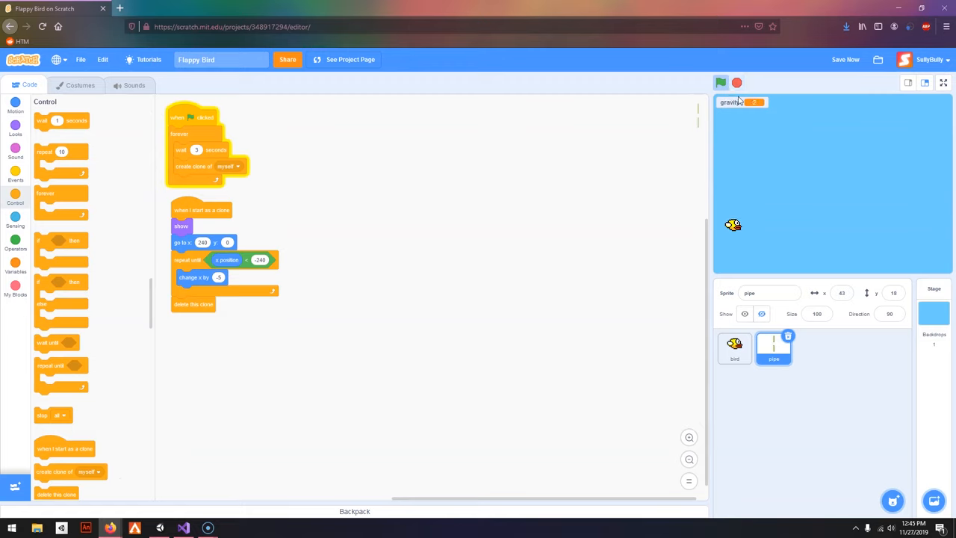
click(720, 83)
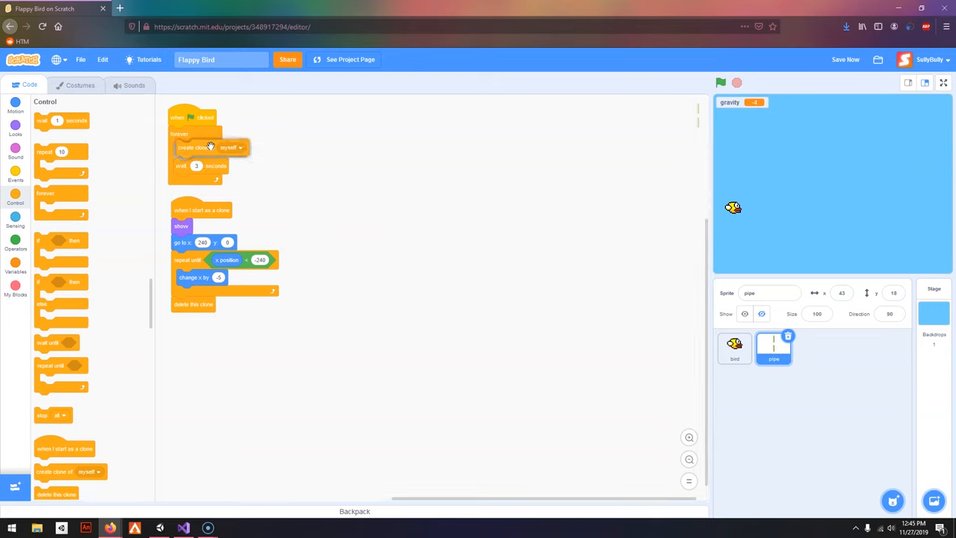
click(720, 82)
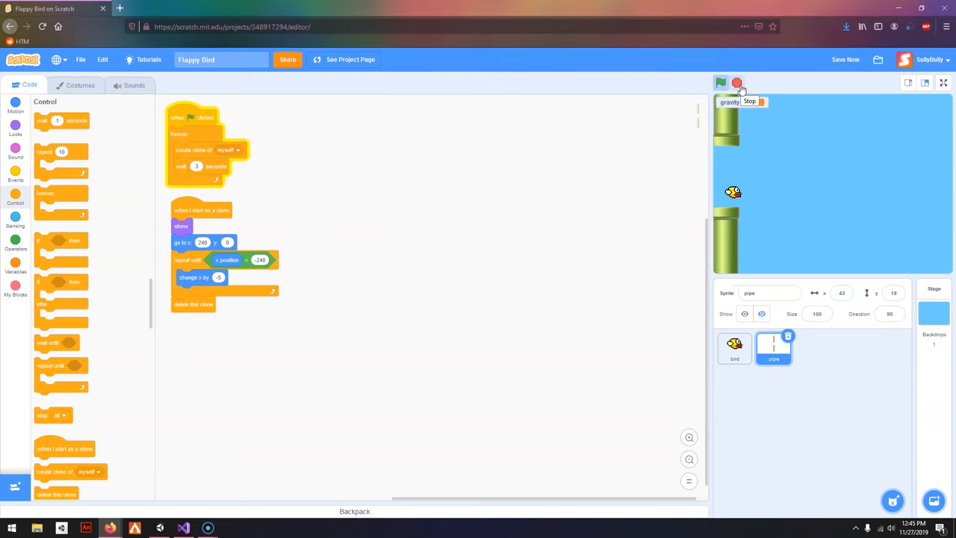
click(721, 82)
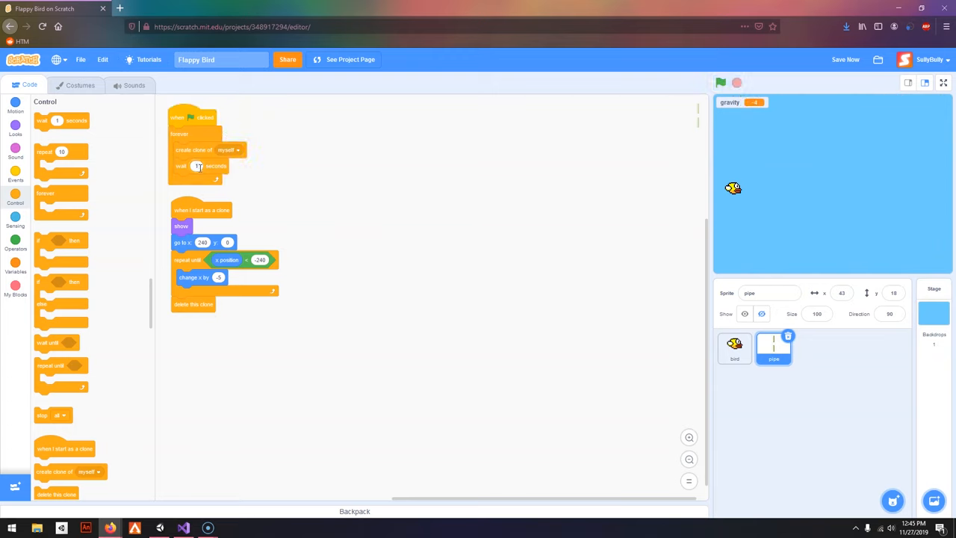
Adjust the wait between pipe spawns and give each clone a pick-random y height, then test.
click(197, 165)
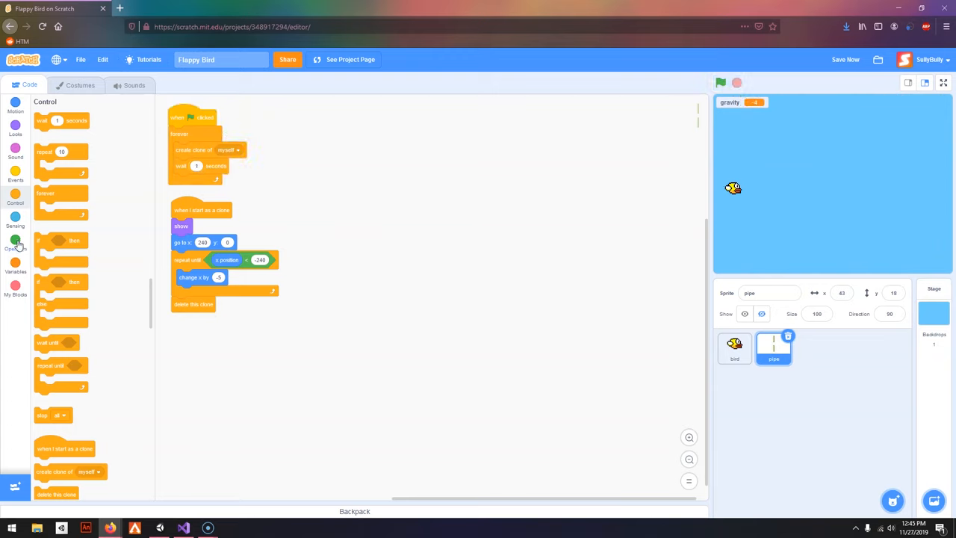
click(15, 242)
text(-100)
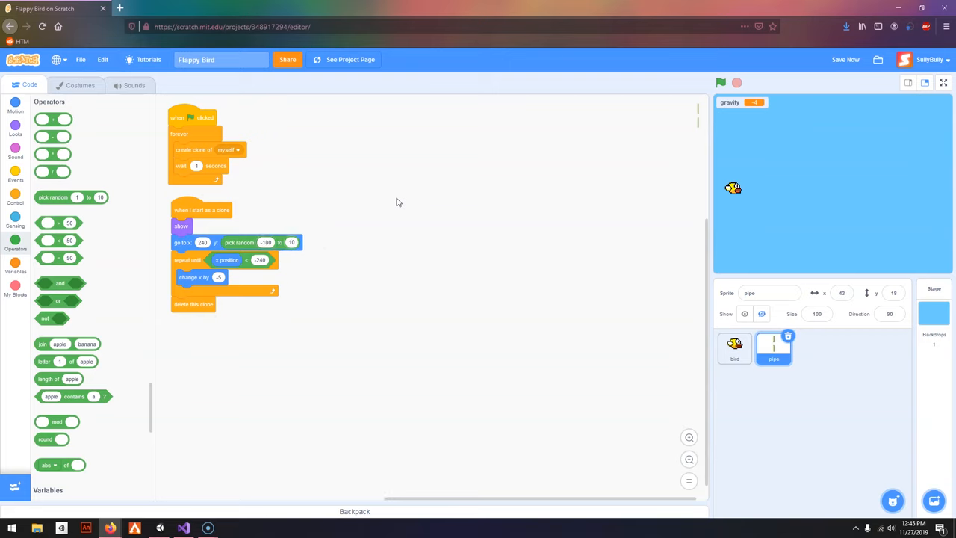
click(720, 82)
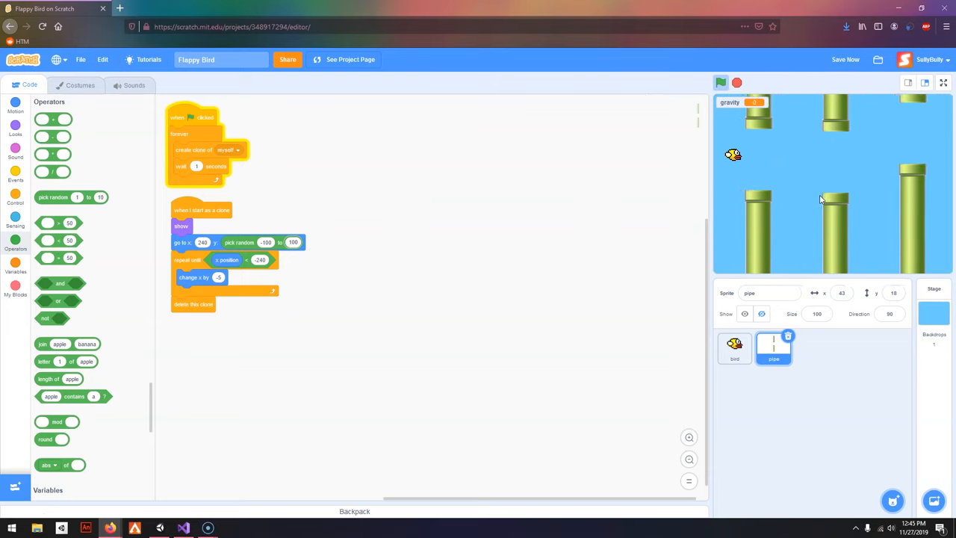
click(737, 84)
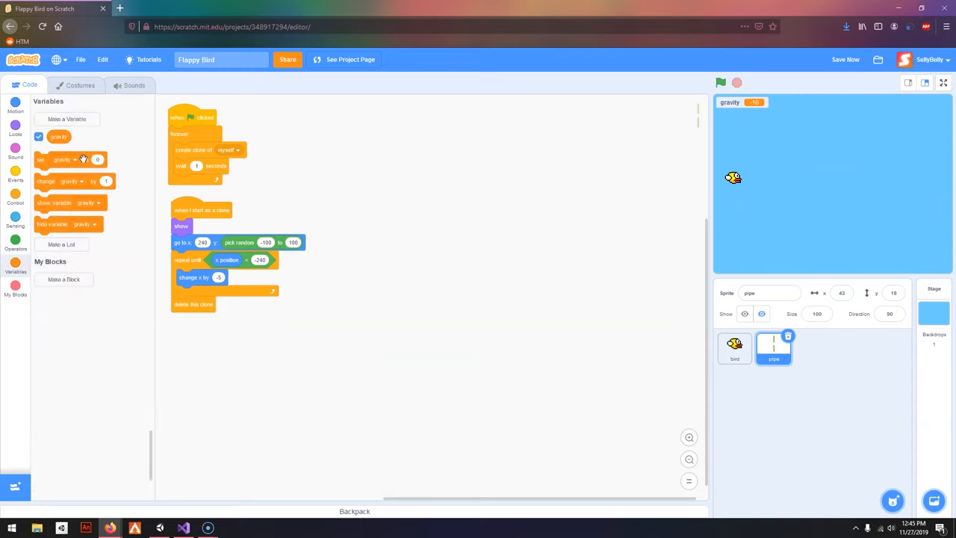
click(66, 119)
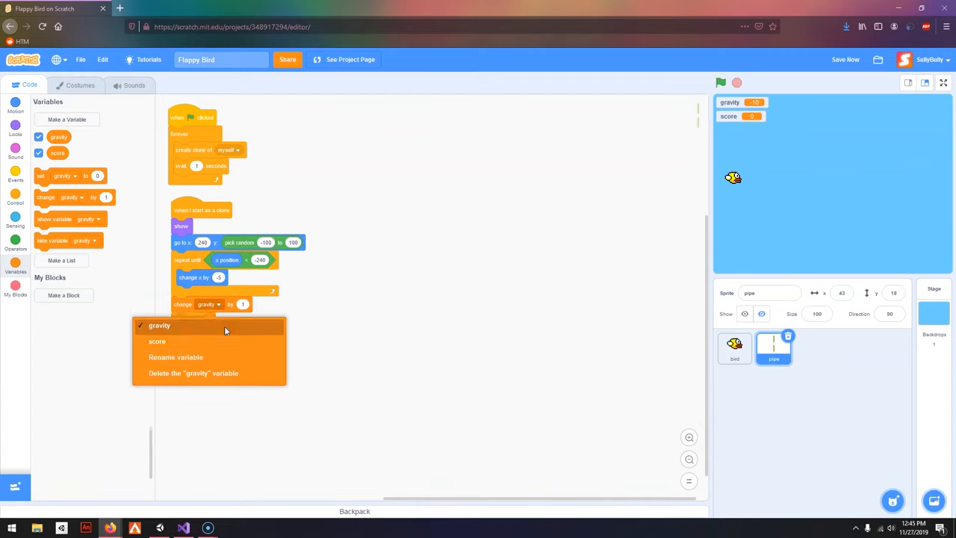
click(157, 340)
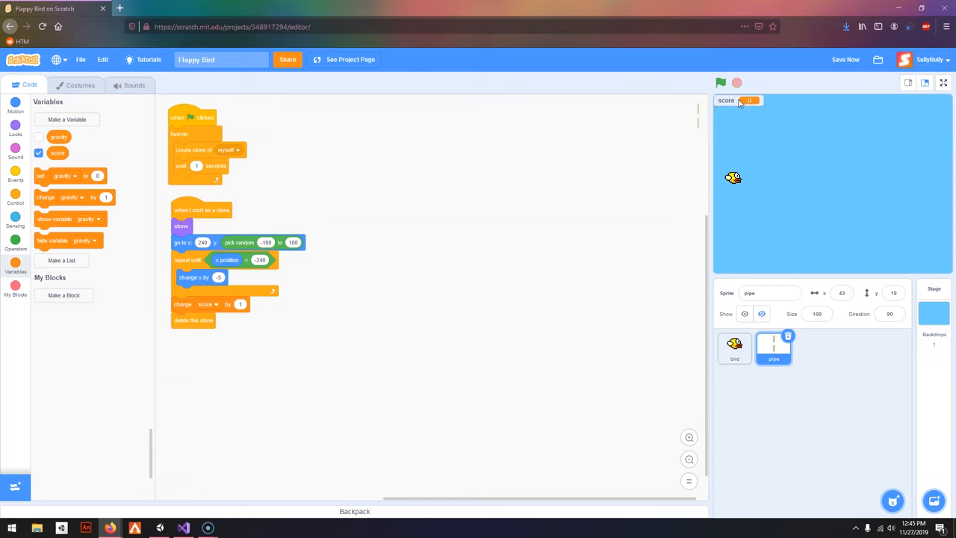
click(720, 82)
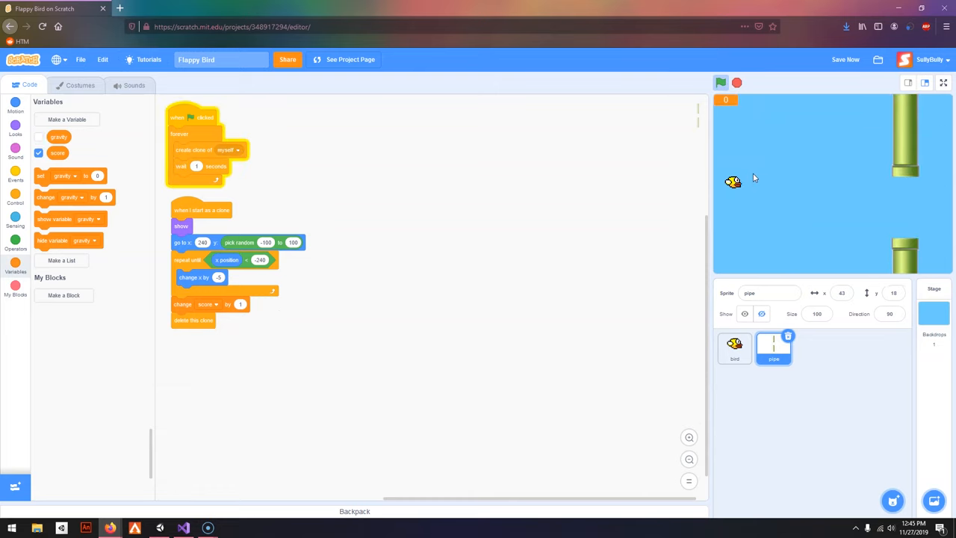
click(720, 82)
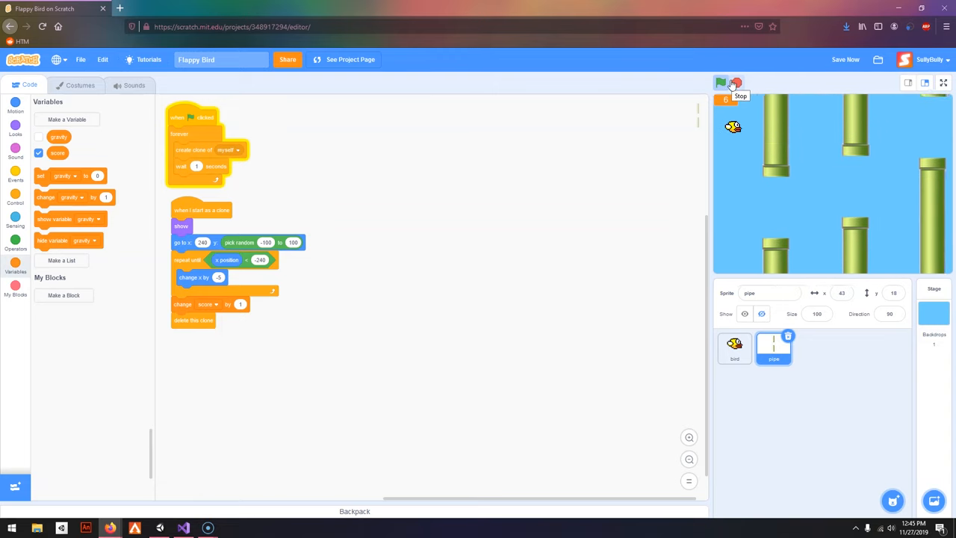
click(738, 83)
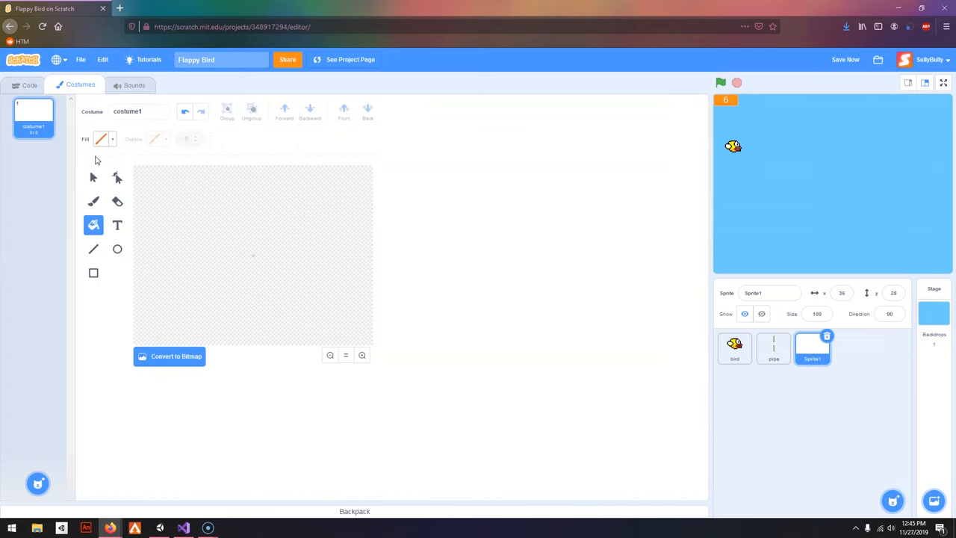
Fill the new sprite's costume solid black and convert it back to vector.
click(102, 139)
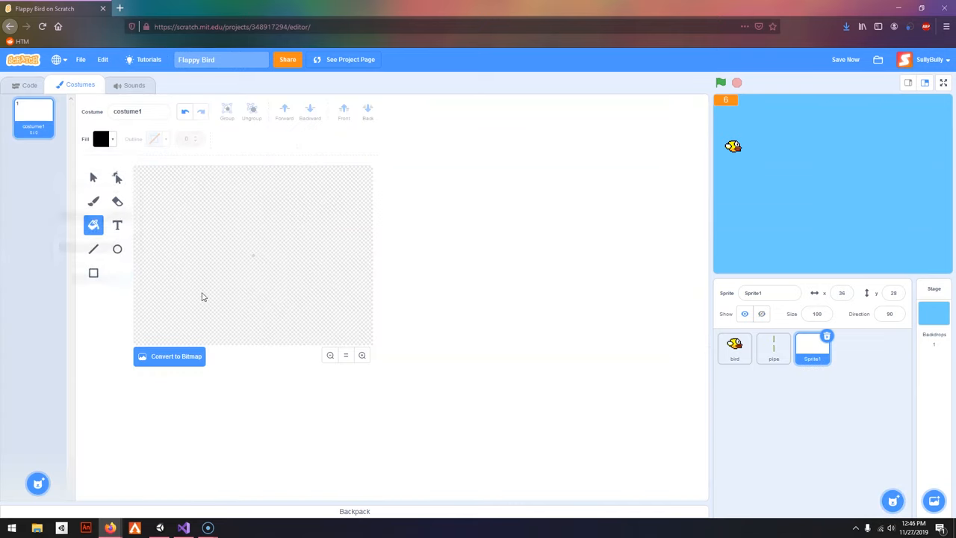
click(170, 356)
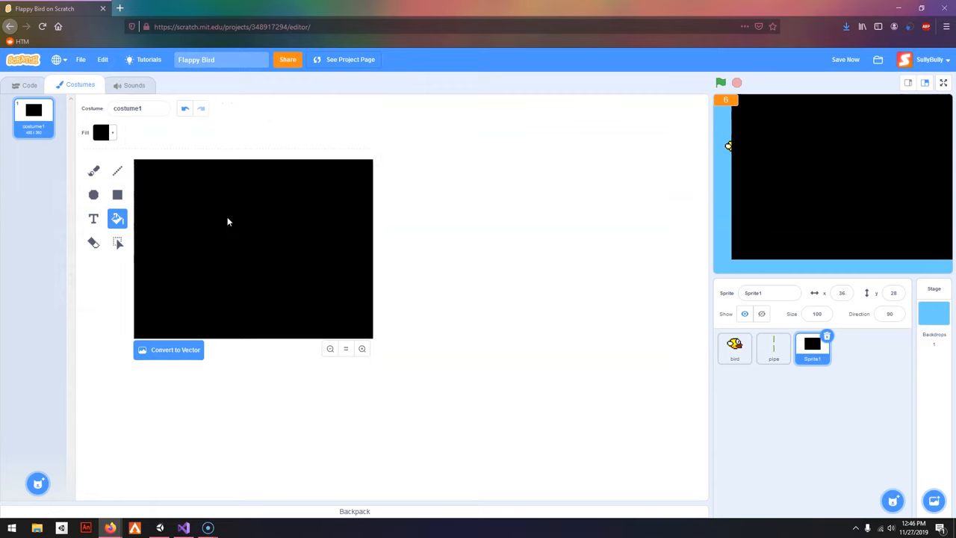
click(175, 349)
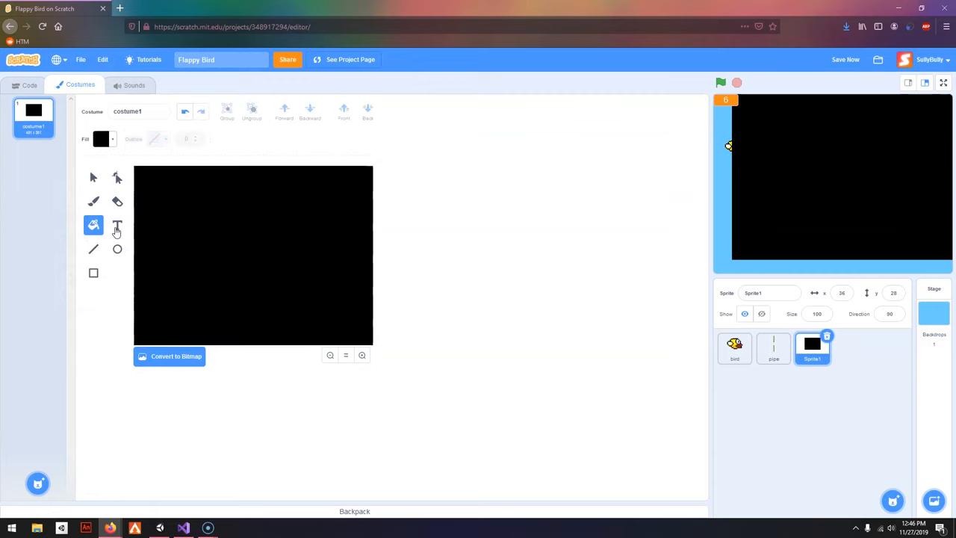
Write 'Game Over' in large white text centred on the black costume.
click(117, 225)
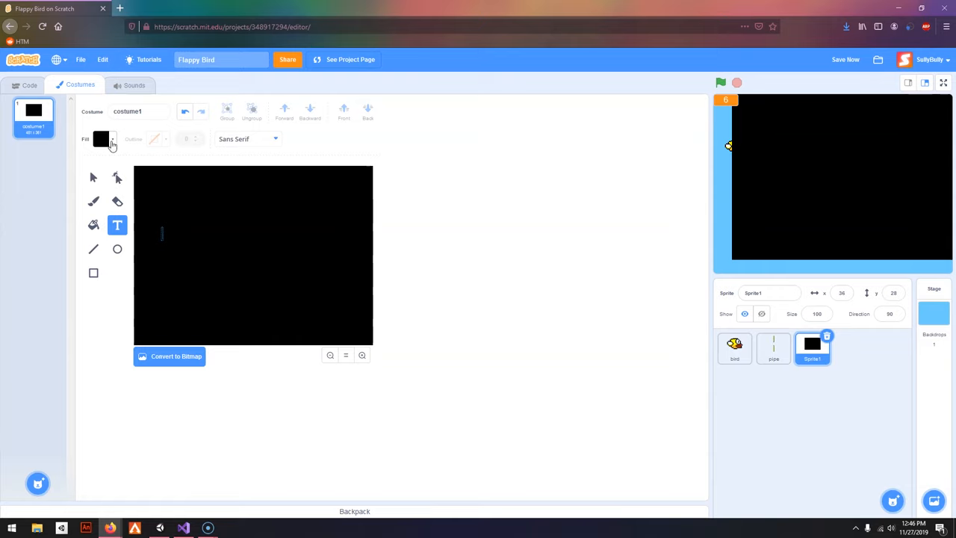
click(102, 139)
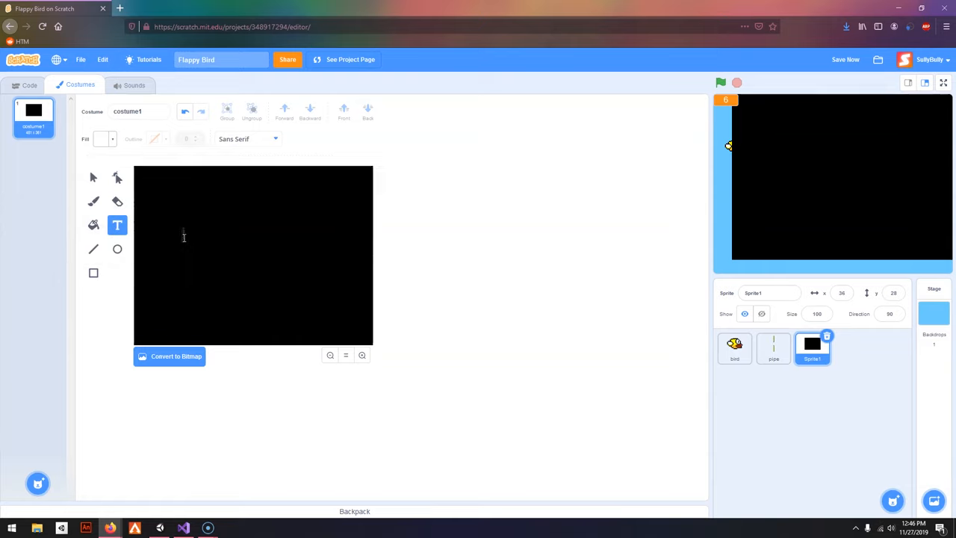
text(Game Over)
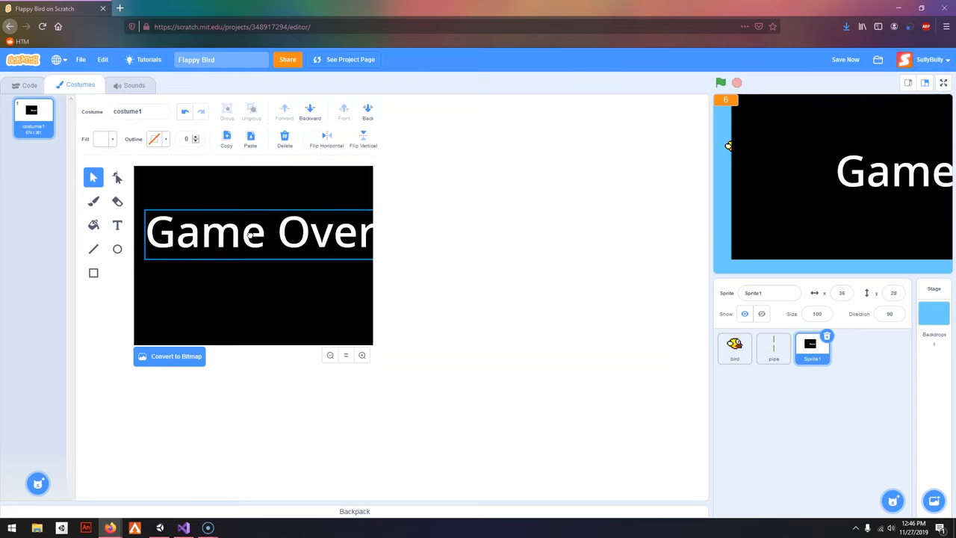
drag(257, 231, 252, 248)
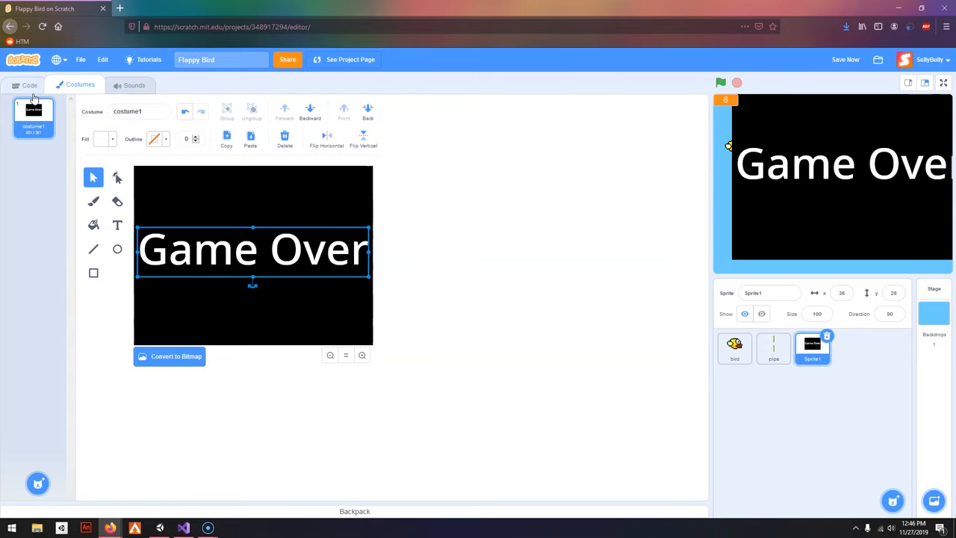
click(30, 84)
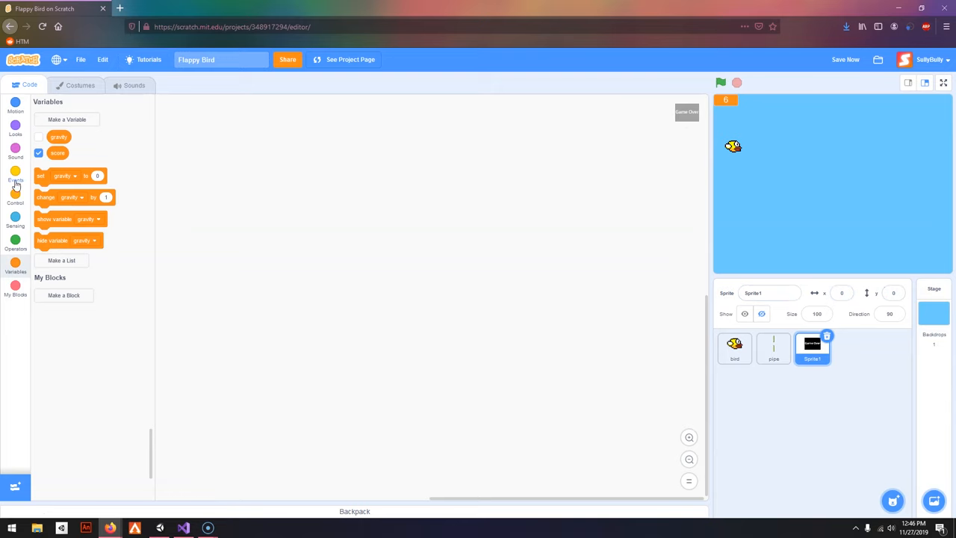
Give the Game Over sprite a 'when I receive Game Over' script that shows it and stops all.
click(15, 176)
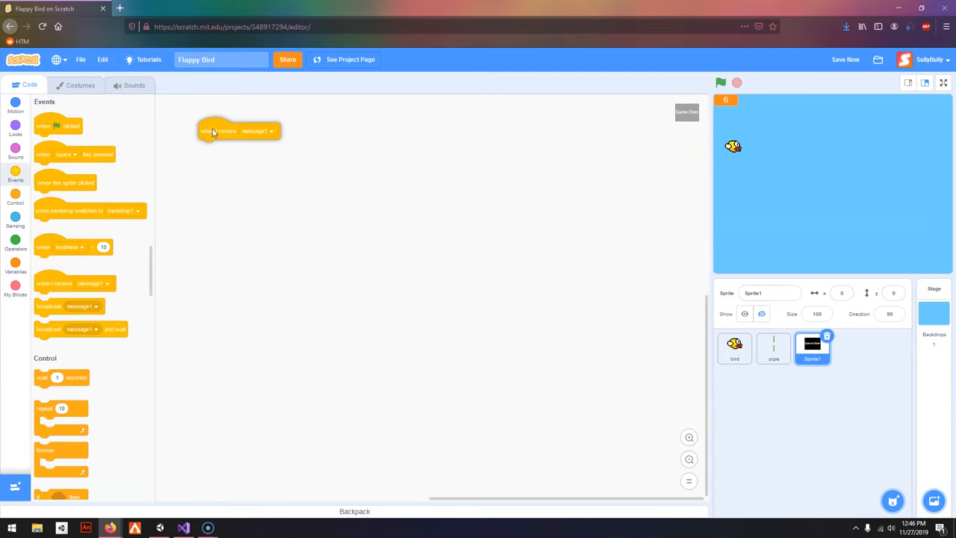
click(272, 132)
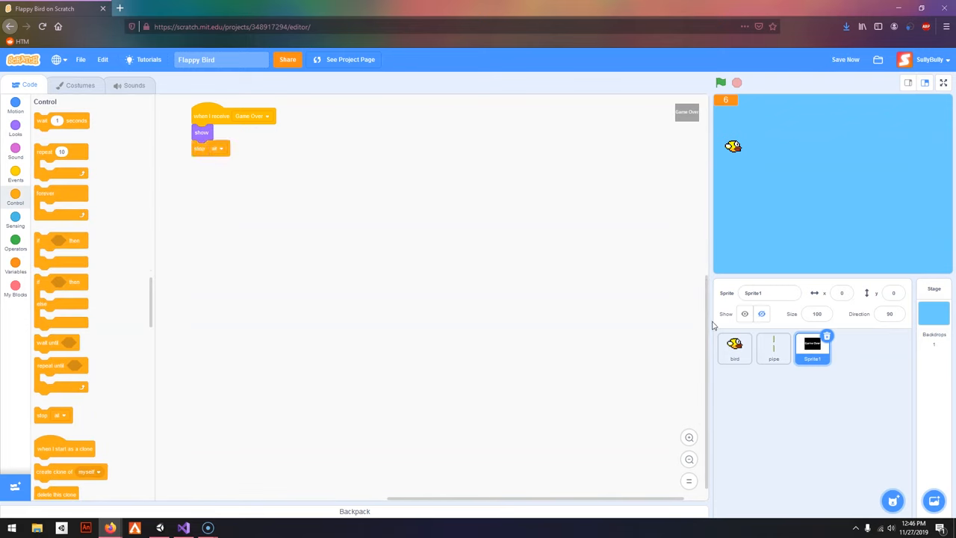
click(735, 350)
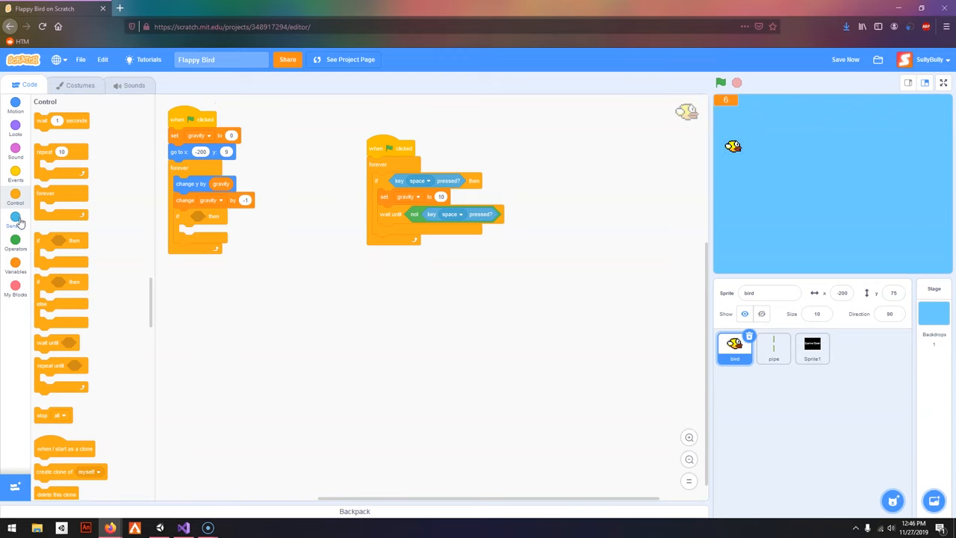
Make the bird broadcast Game Over when touching the pipe and test the collision.
click(15, 215)
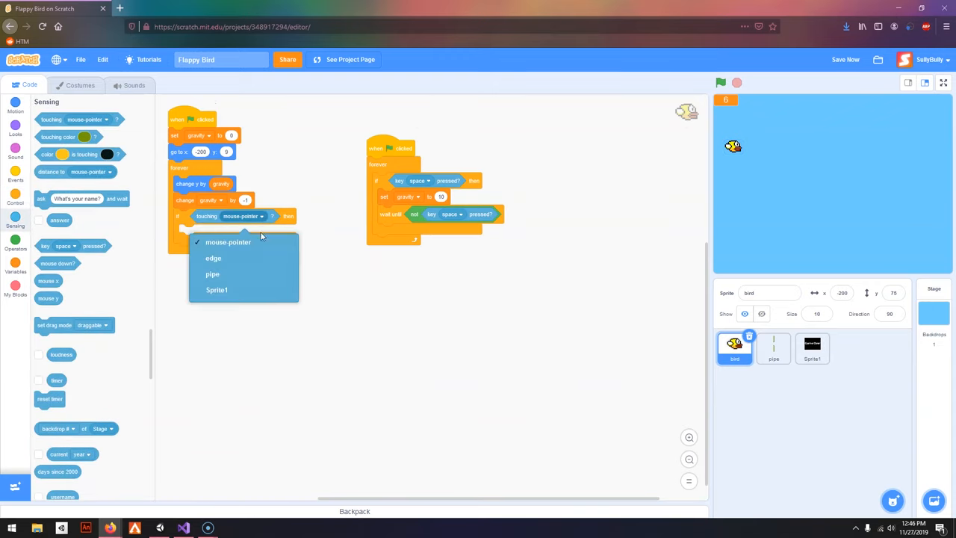
click(212, 273)
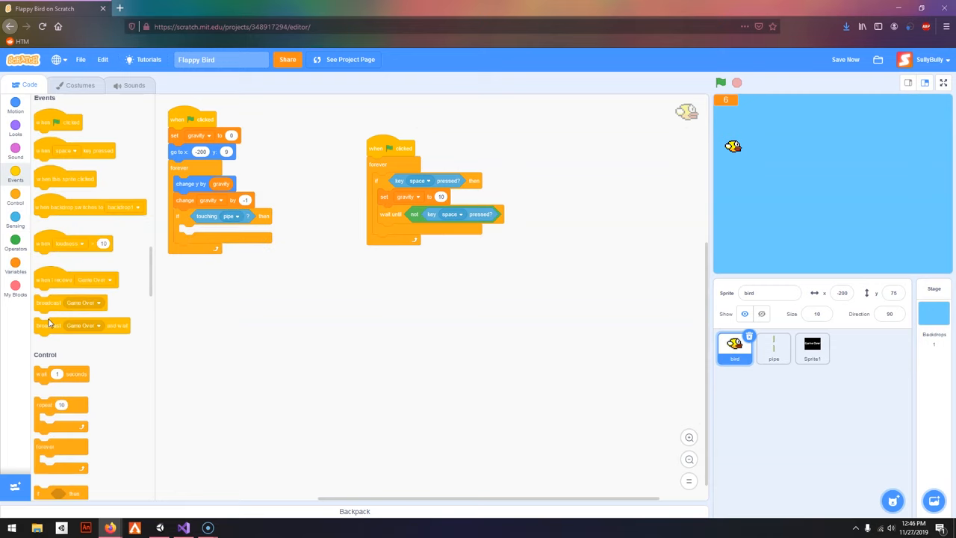
scroll(down, 3)
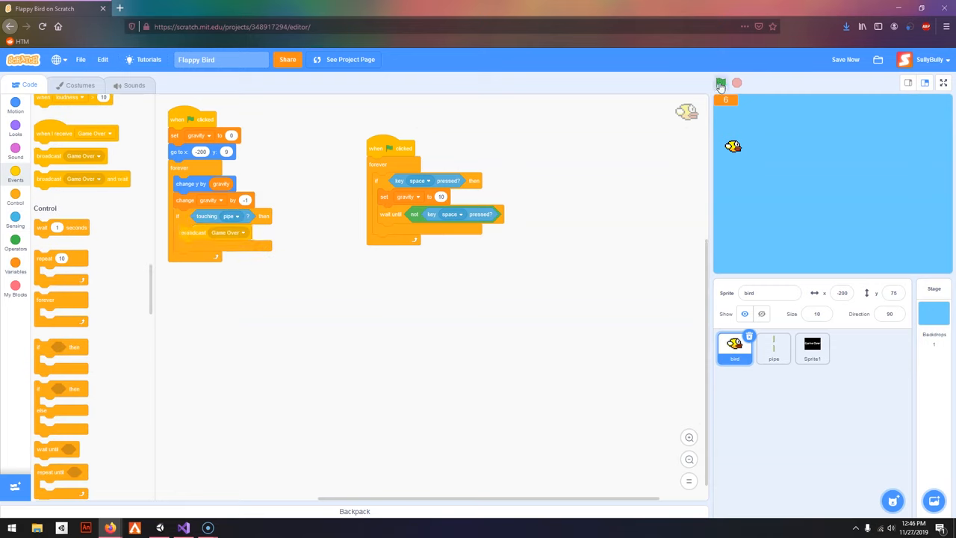
click(720, 82)
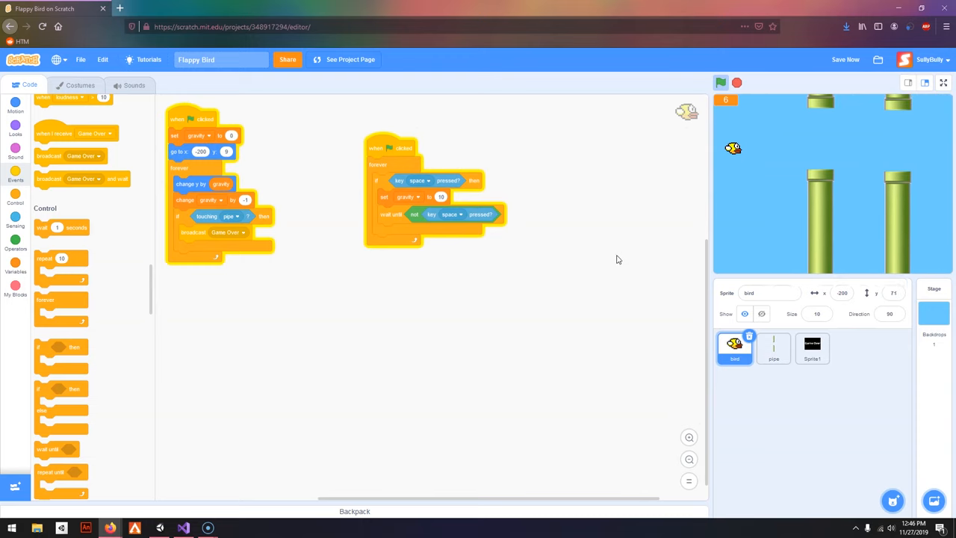
click(721, 82)
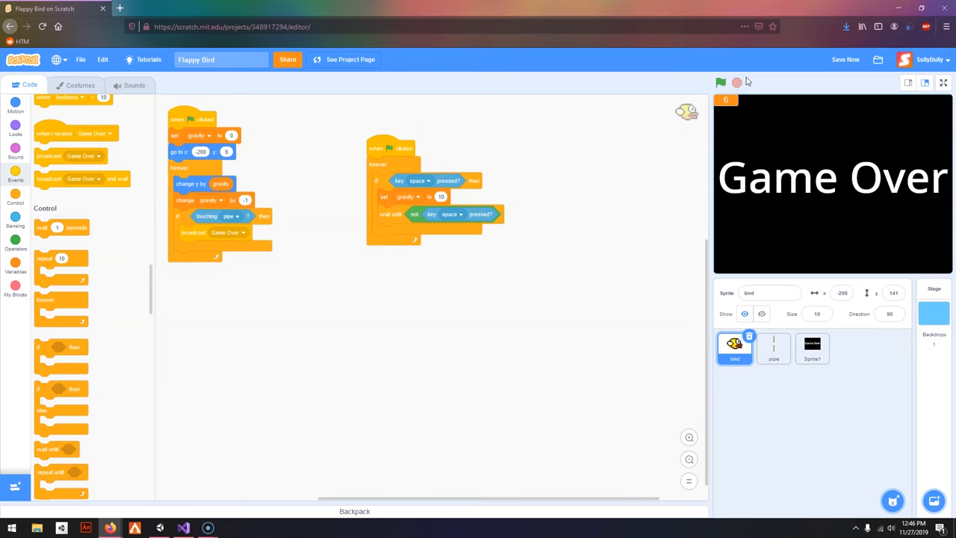
Reset score to 0 in the bird's start script and run the game again.
click(15, 266)
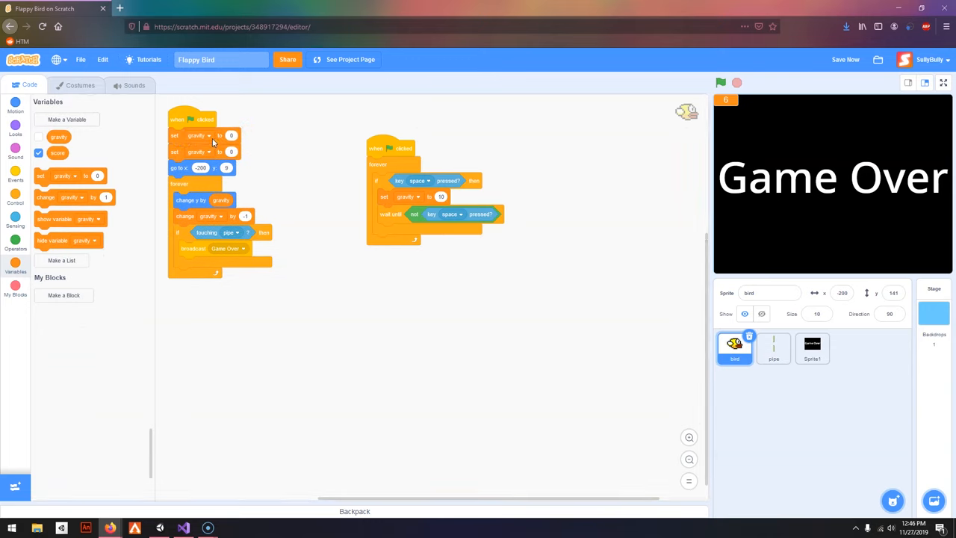
click(720, 84)
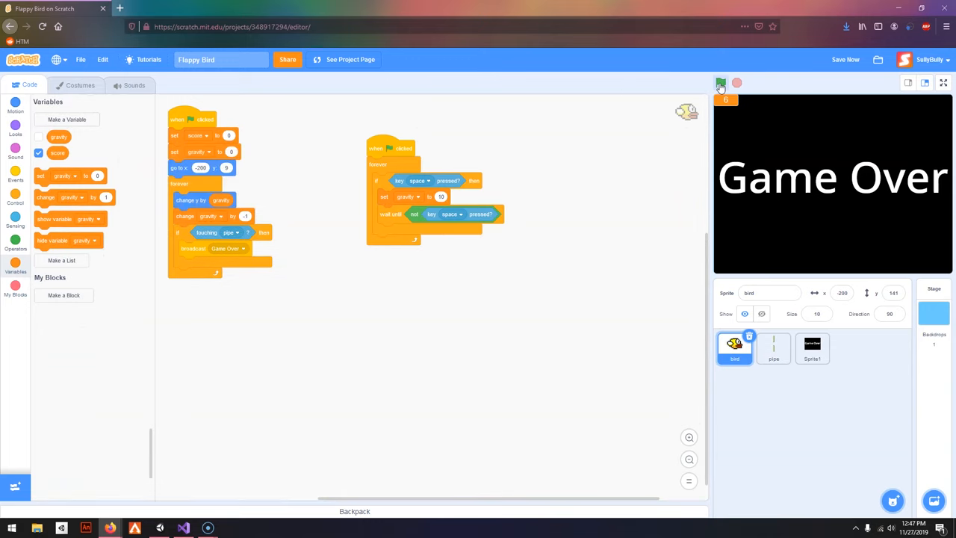
click(720, 82)
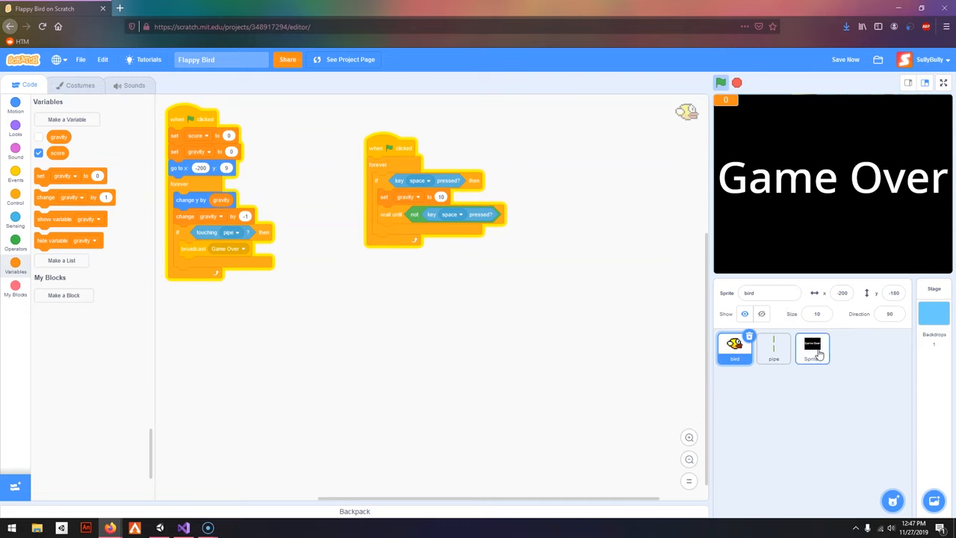
click(813, 349)
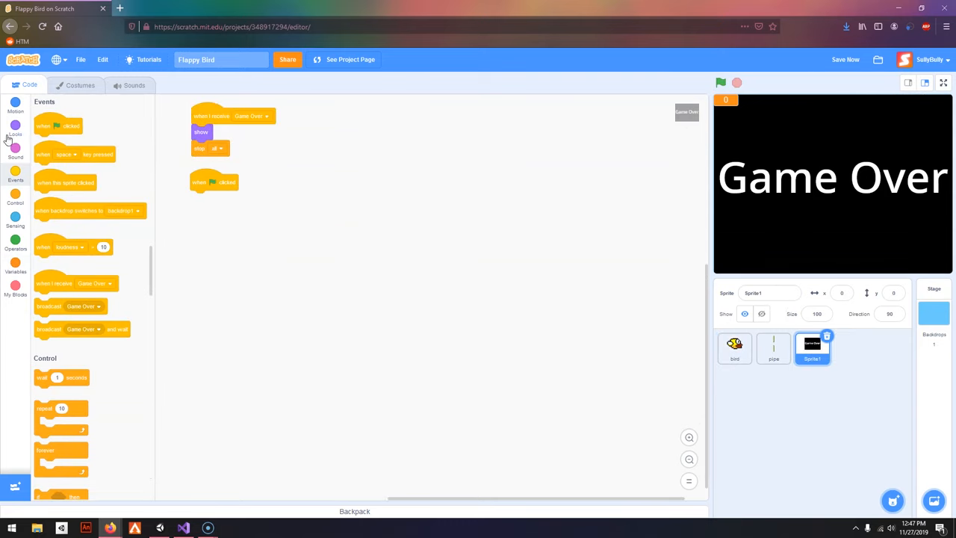
Test the game in full-screen mode, run it with the green flag, then return to the editor.
click(15, 135)
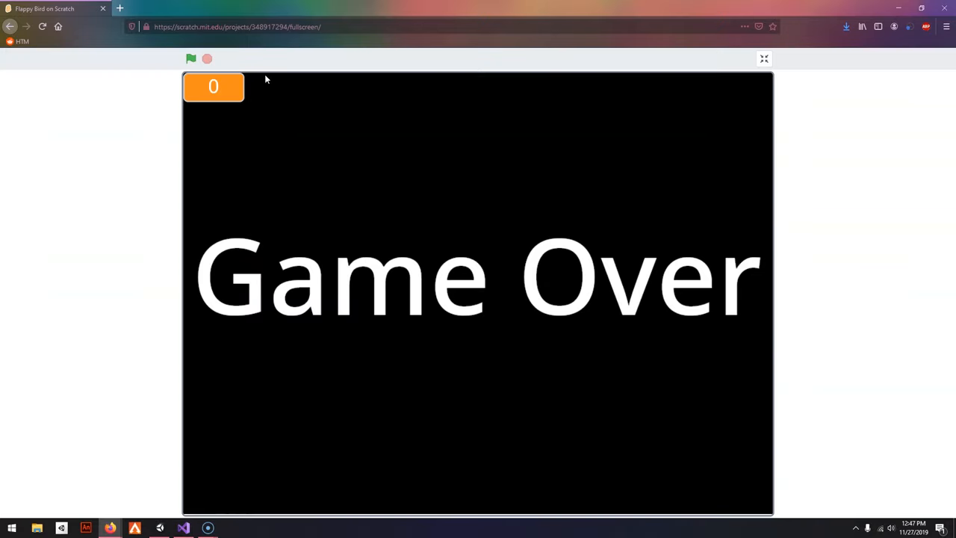
click(191, 58)
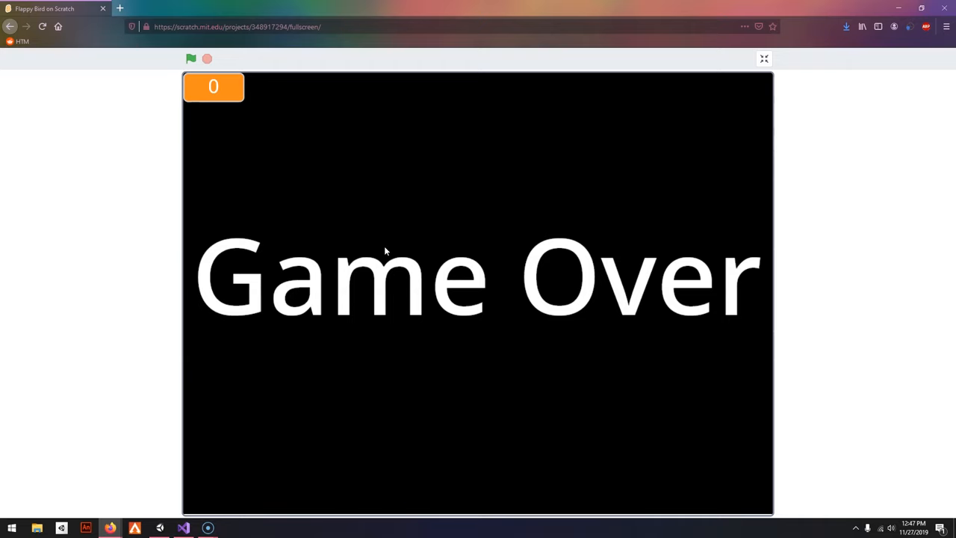
click(192, 59)
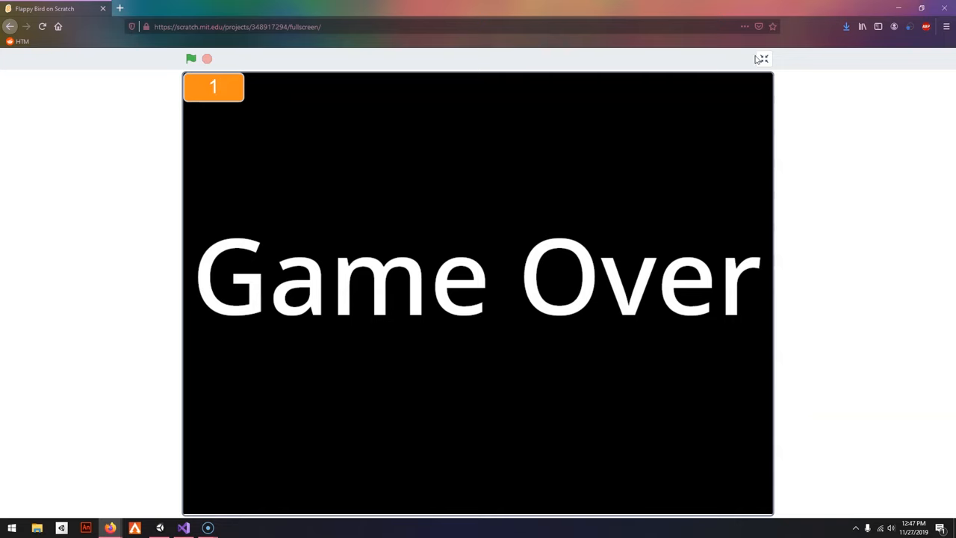
click(762, 59)
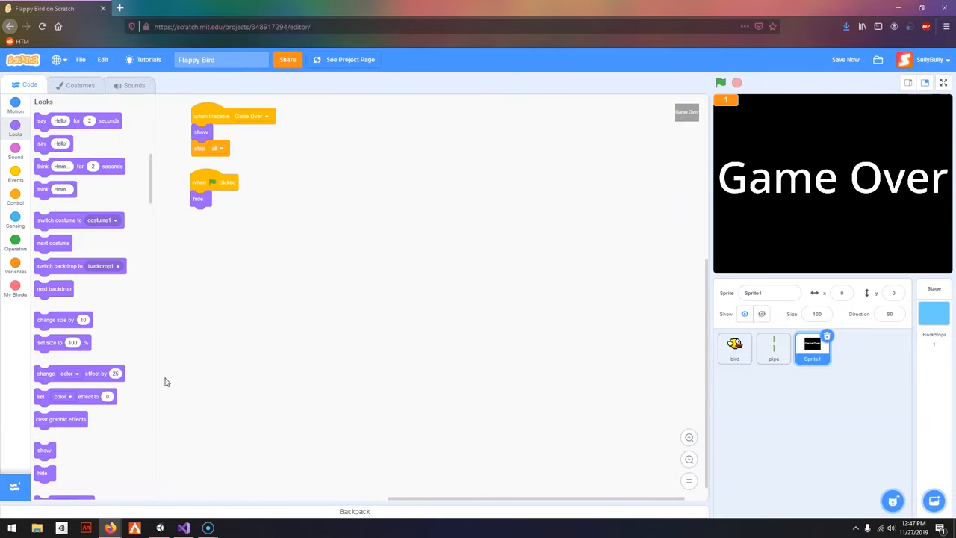